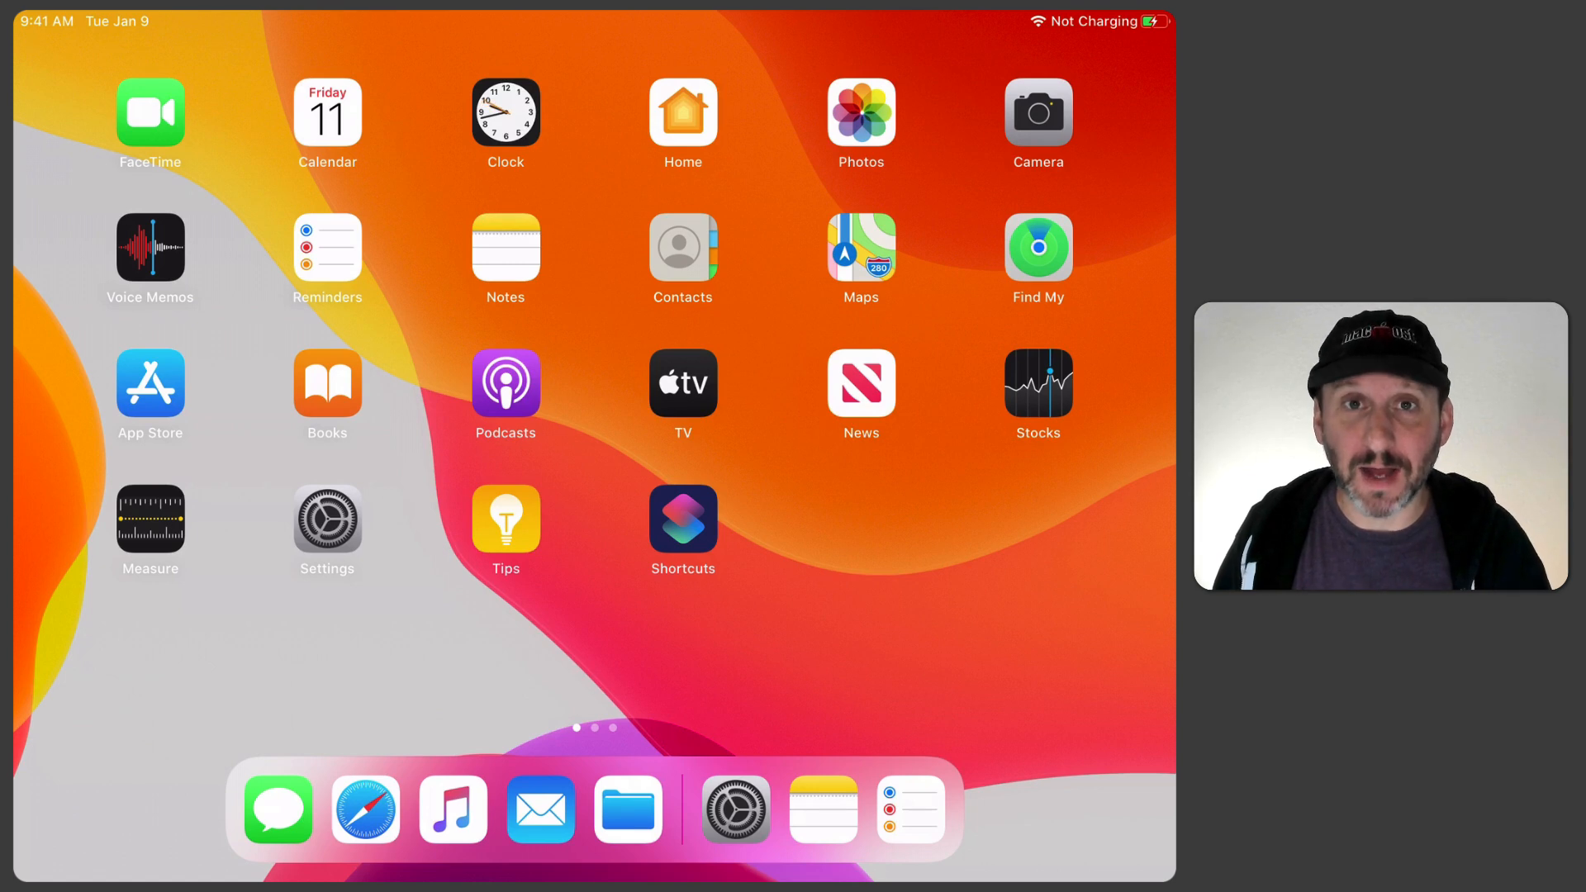
left_click(453, 810)
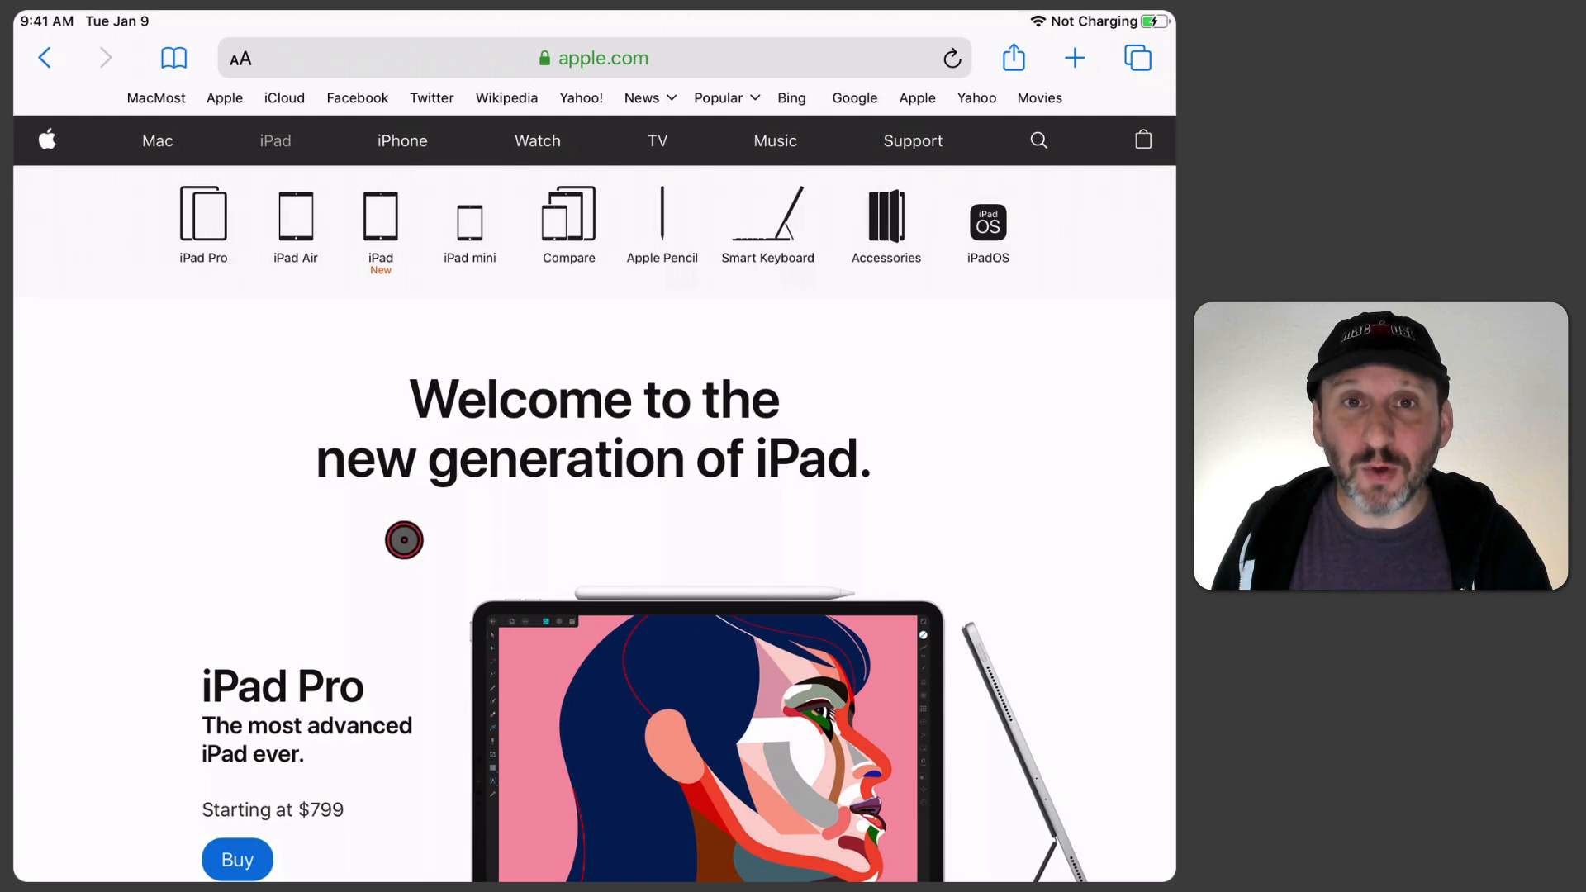
mouse_move(590, 492)
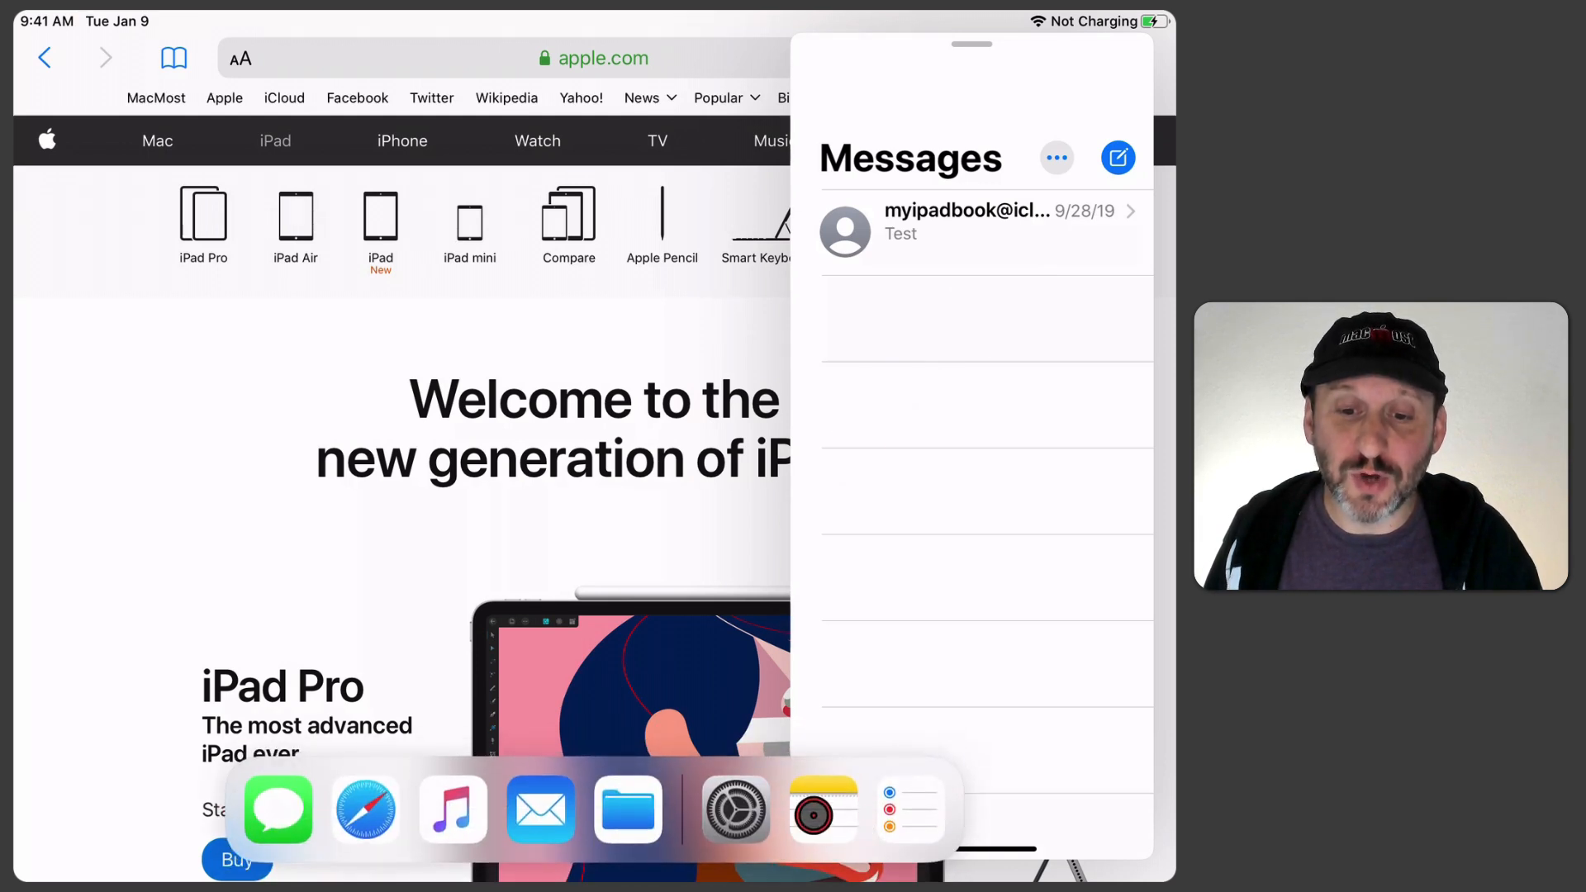
Step: Drag Notes from the Dock and drop it onto the Slide Over panel above Messages
left_click(823, 810)
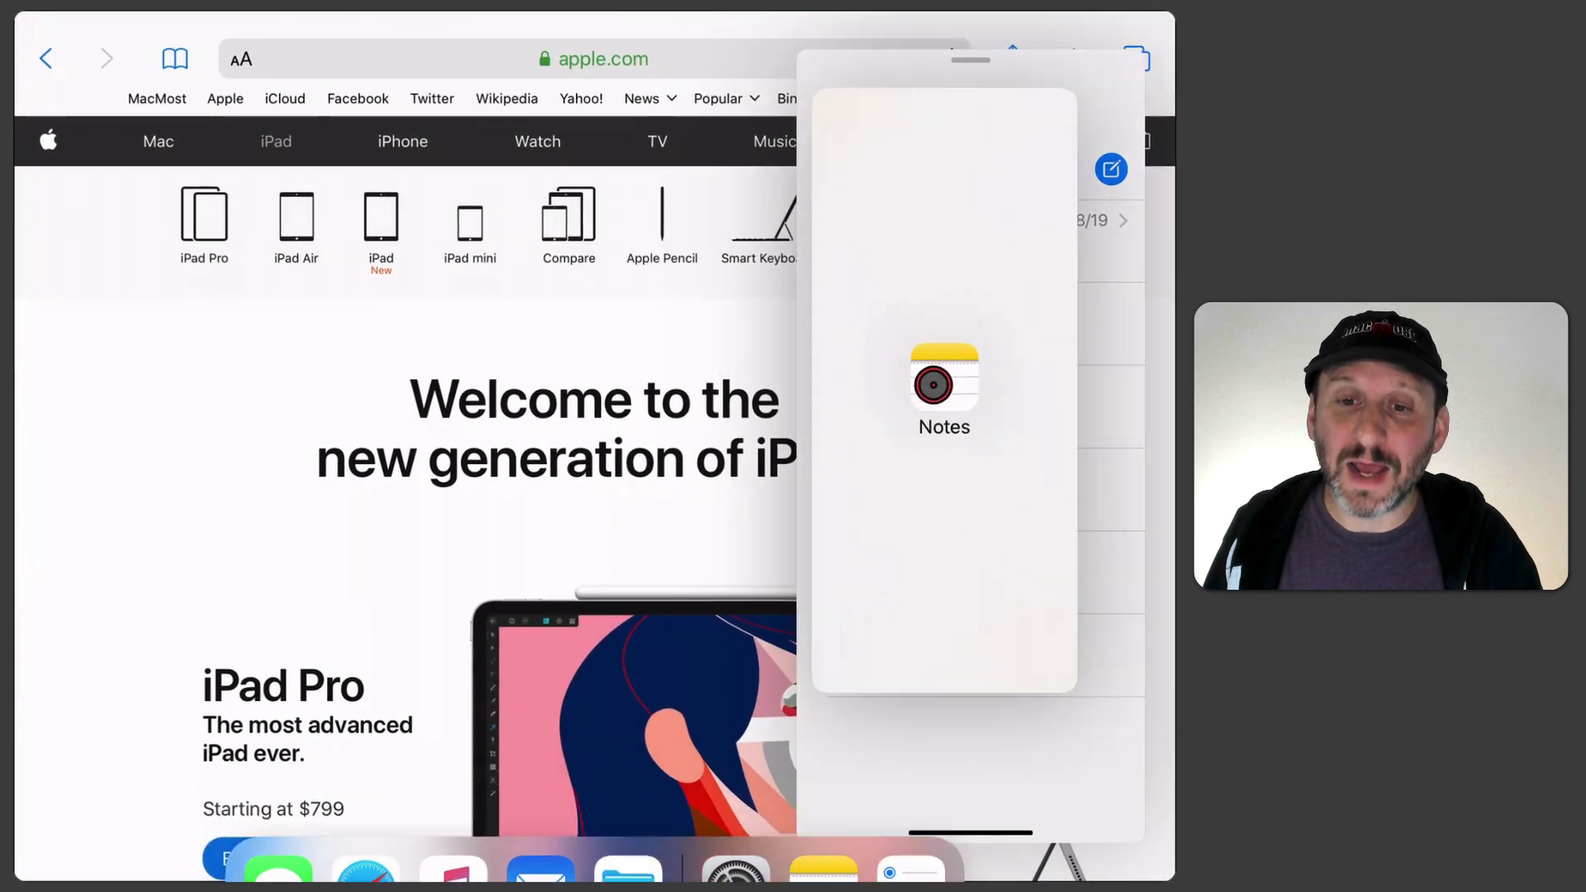
left_click(944, 386)
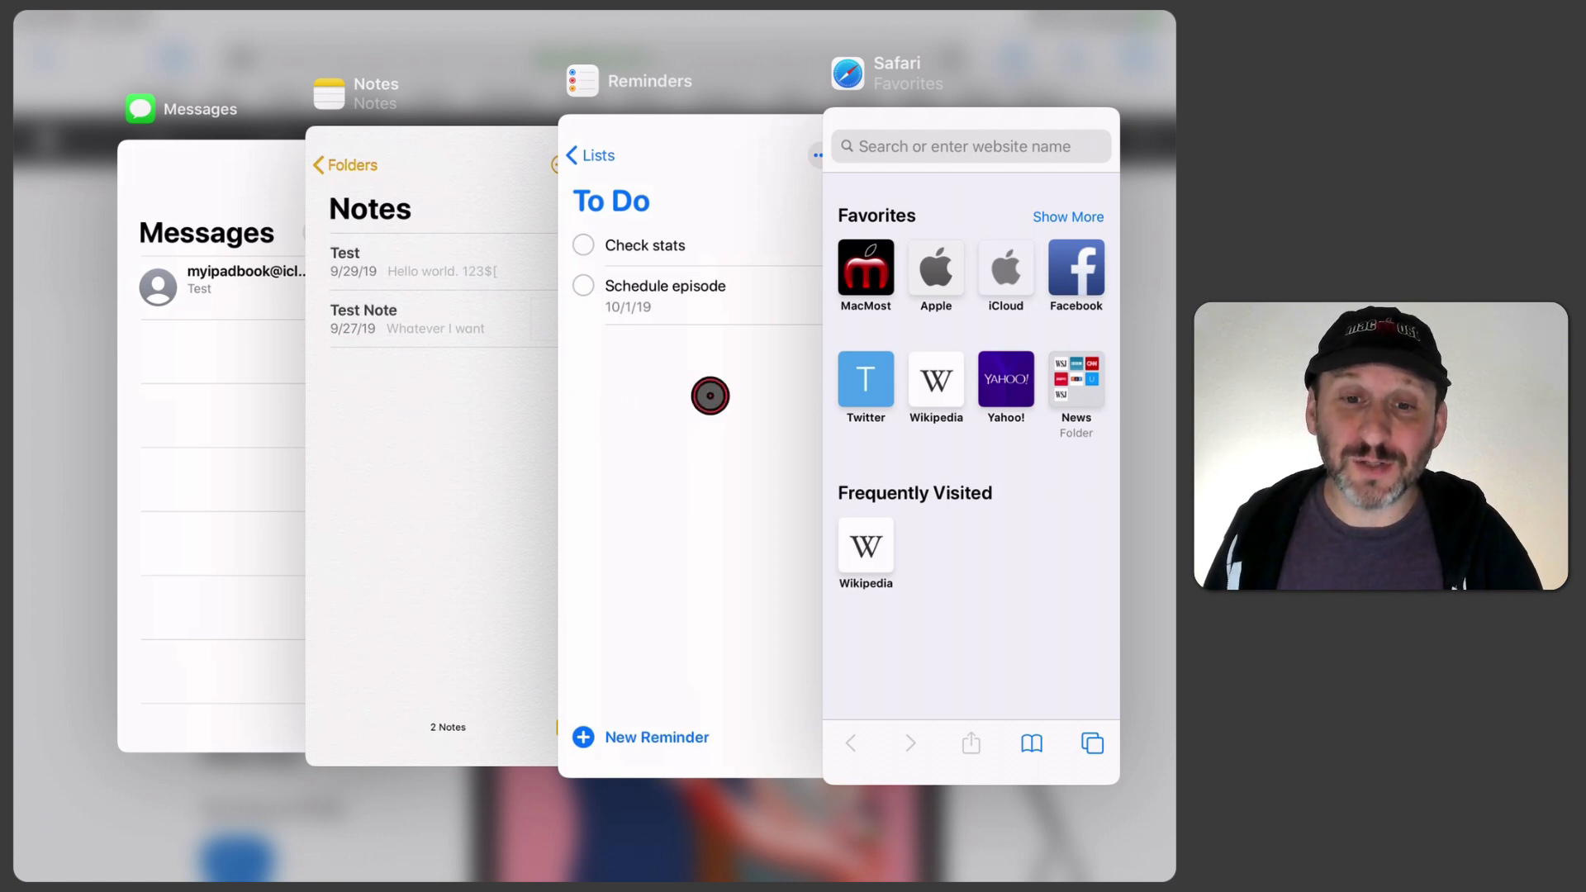
mouse_move(530, 529)
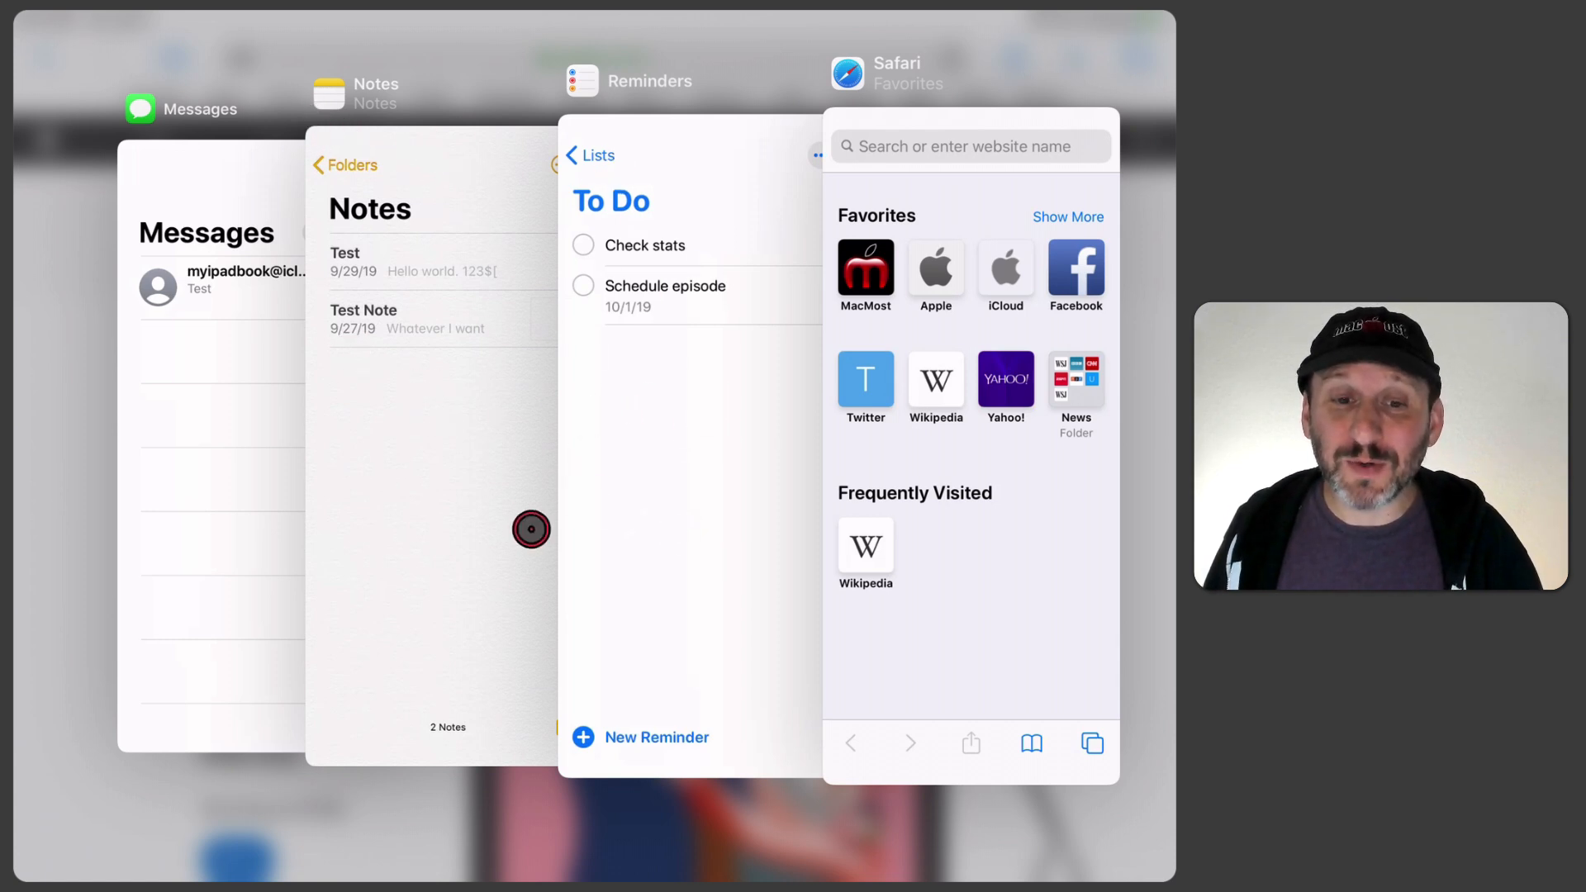
mouse_move(782, 327)
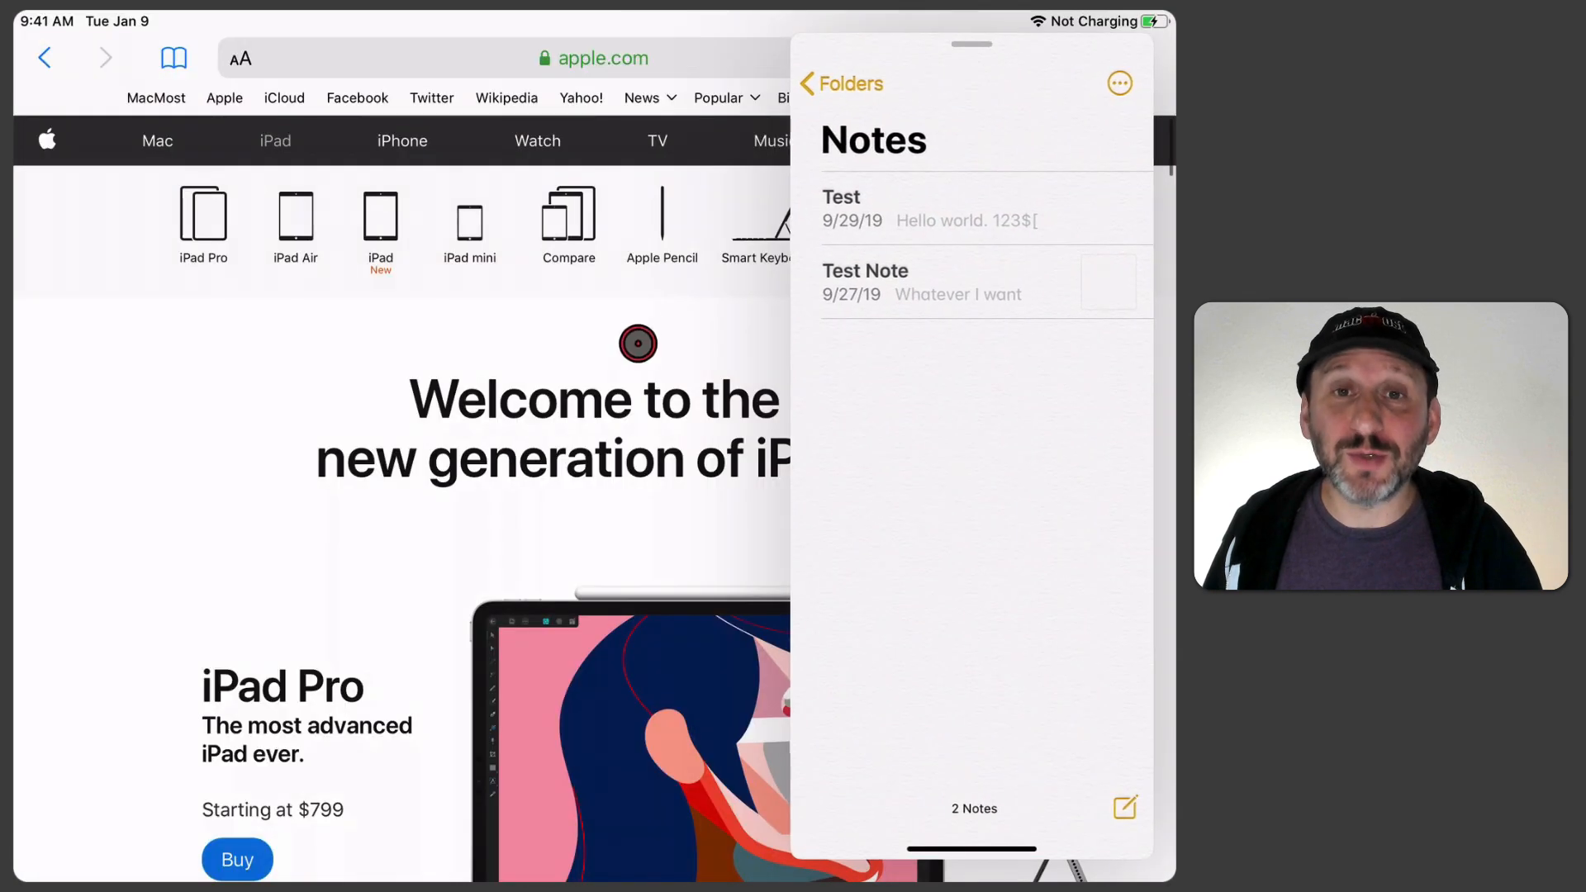
mouse_move(989, 350)
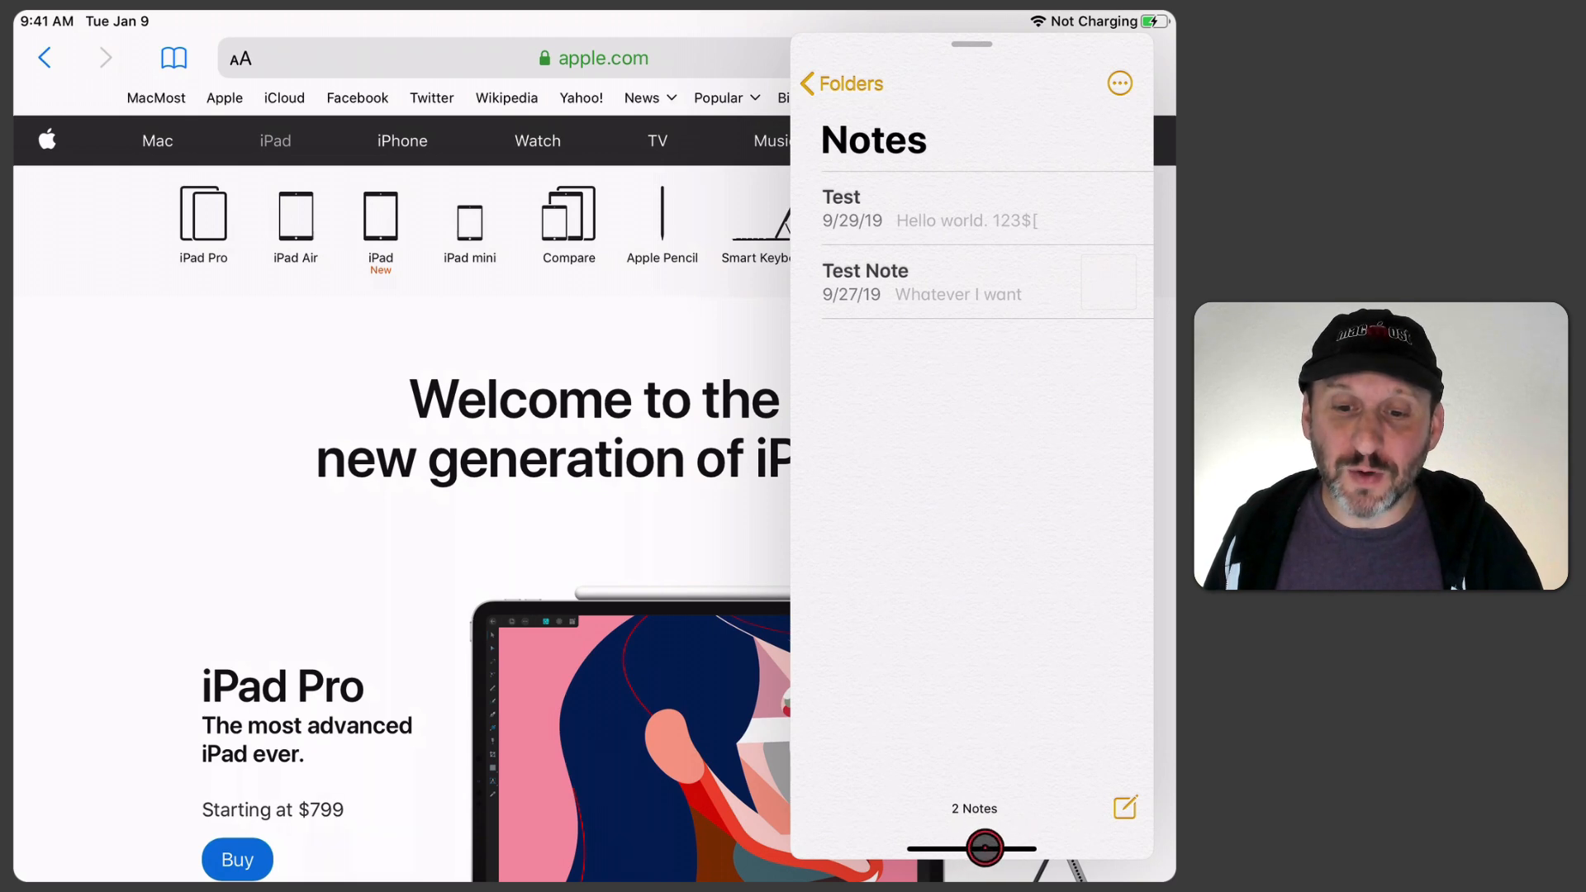
Step: Swipe the Slide Over home bar to cycle to another app in the stack
left_click_drag(982, 847, 653, 849)
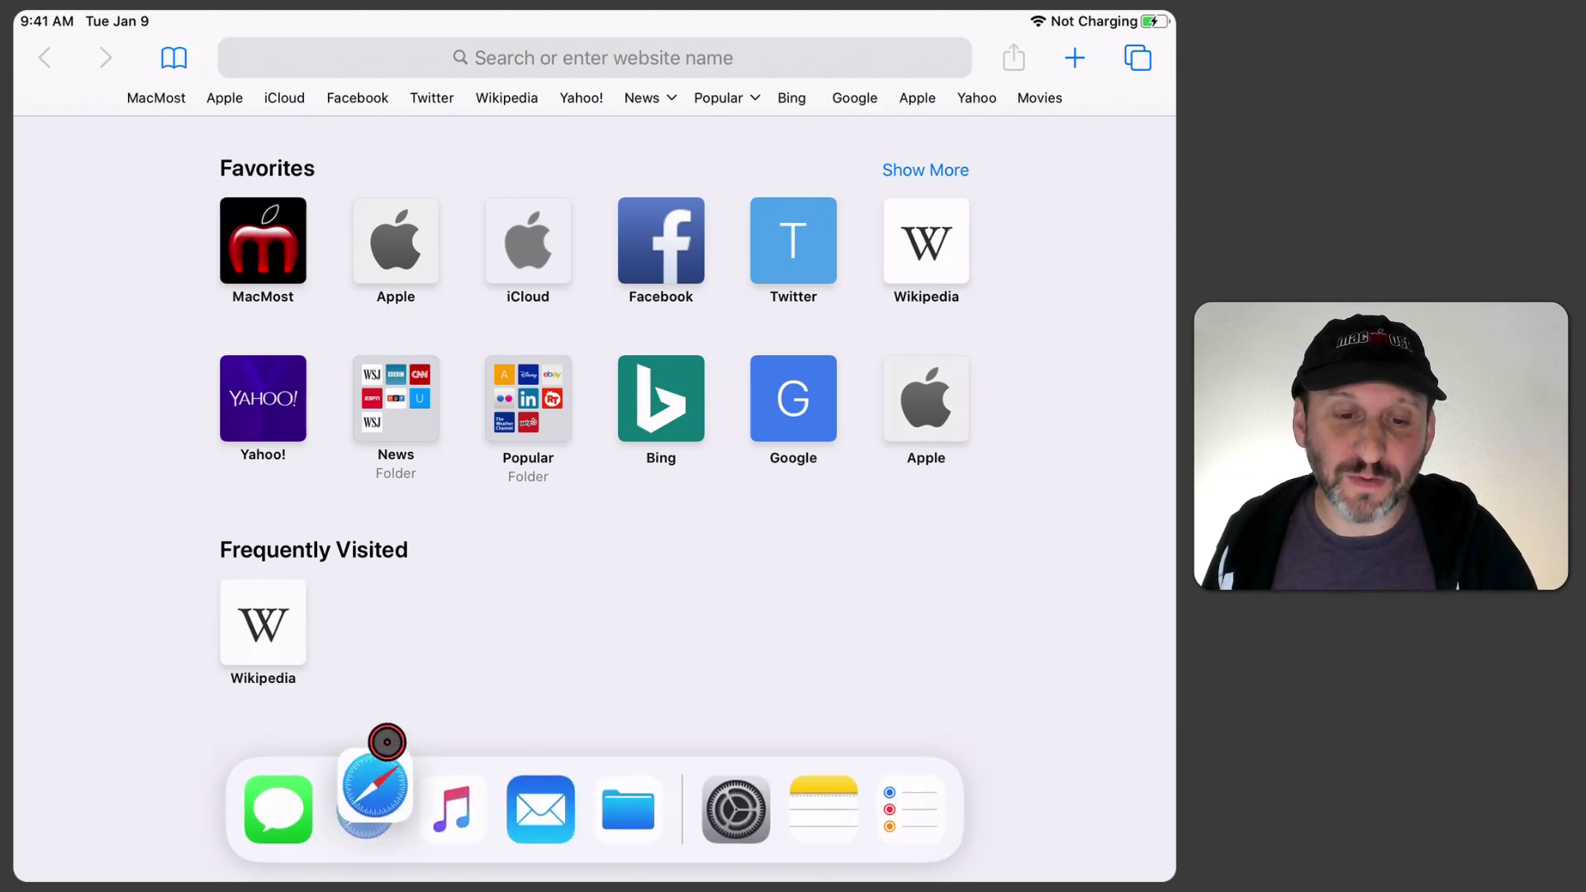
left_click(375, 806)
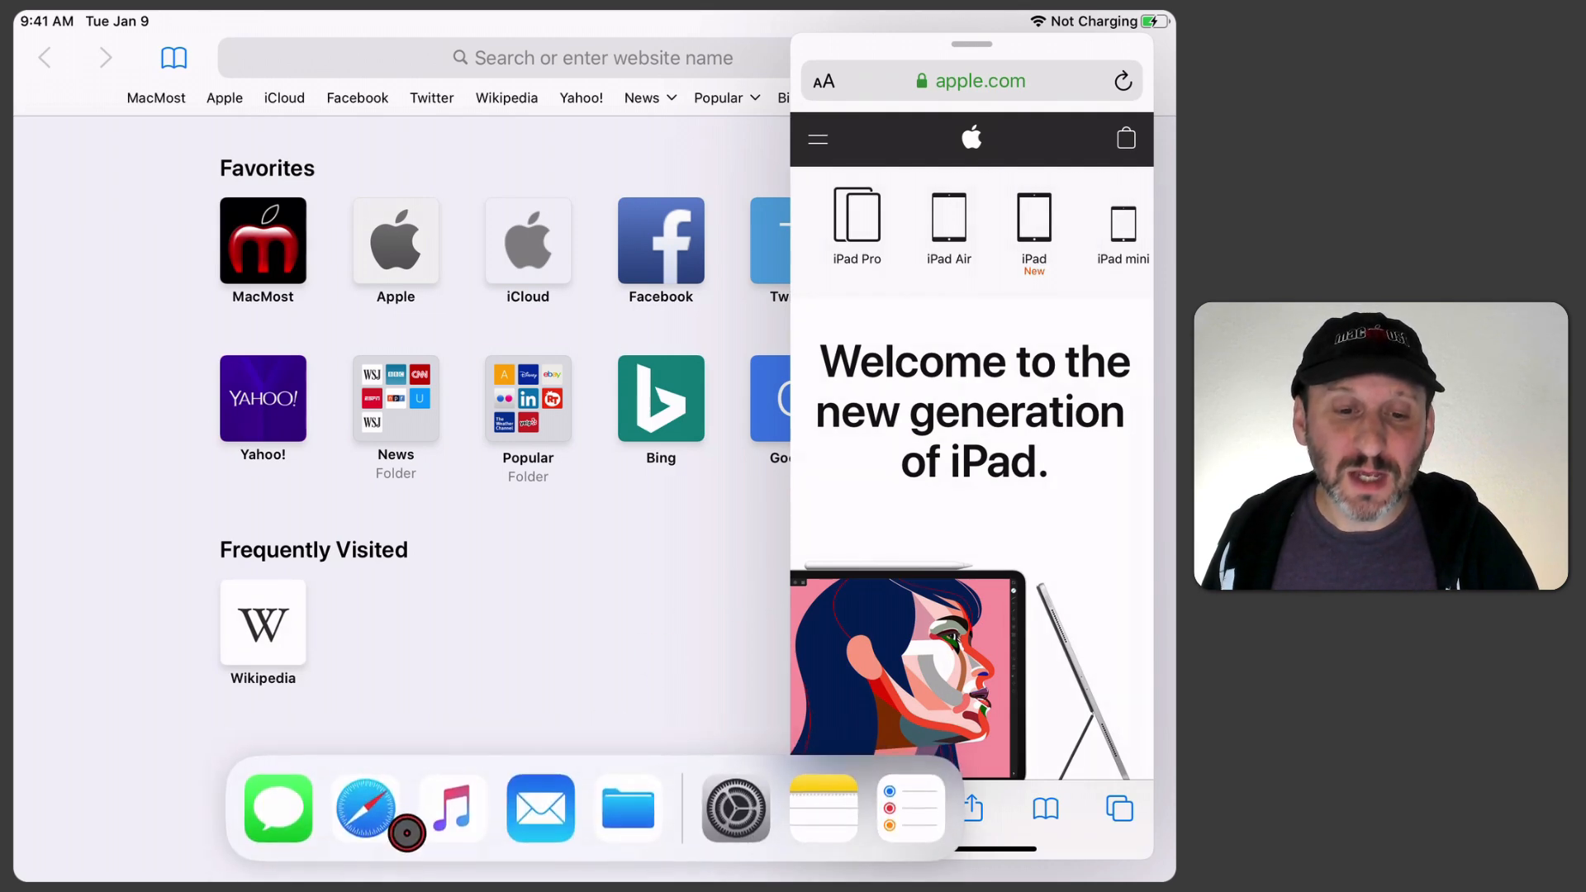
right_click(364, 808)
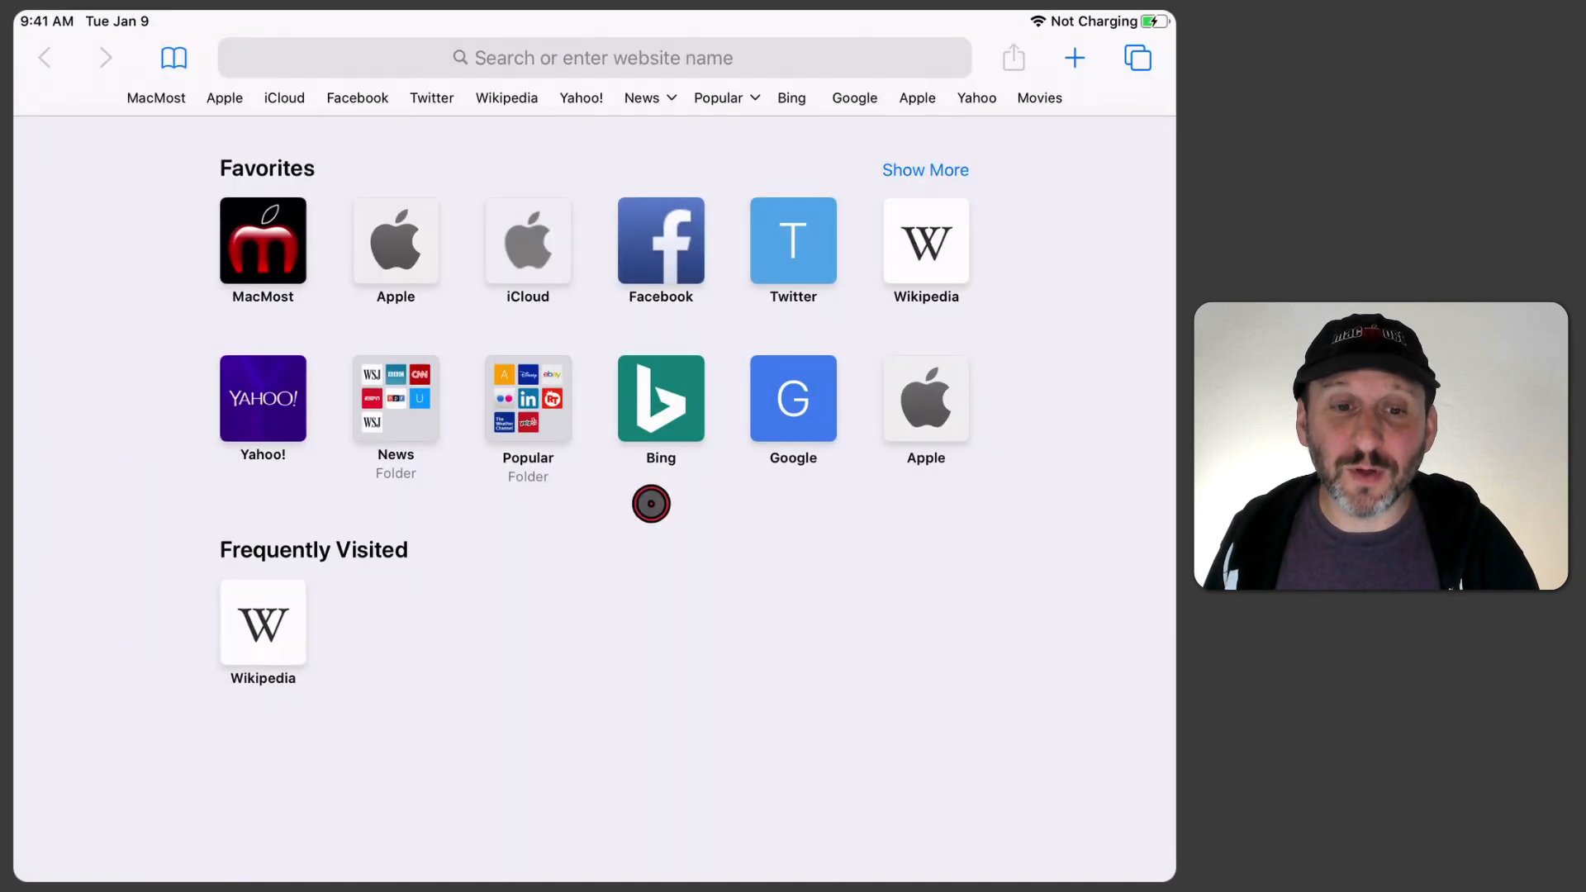
Step: Load apple.com from the favourites and go to its iPad section
left_click(395, 241)
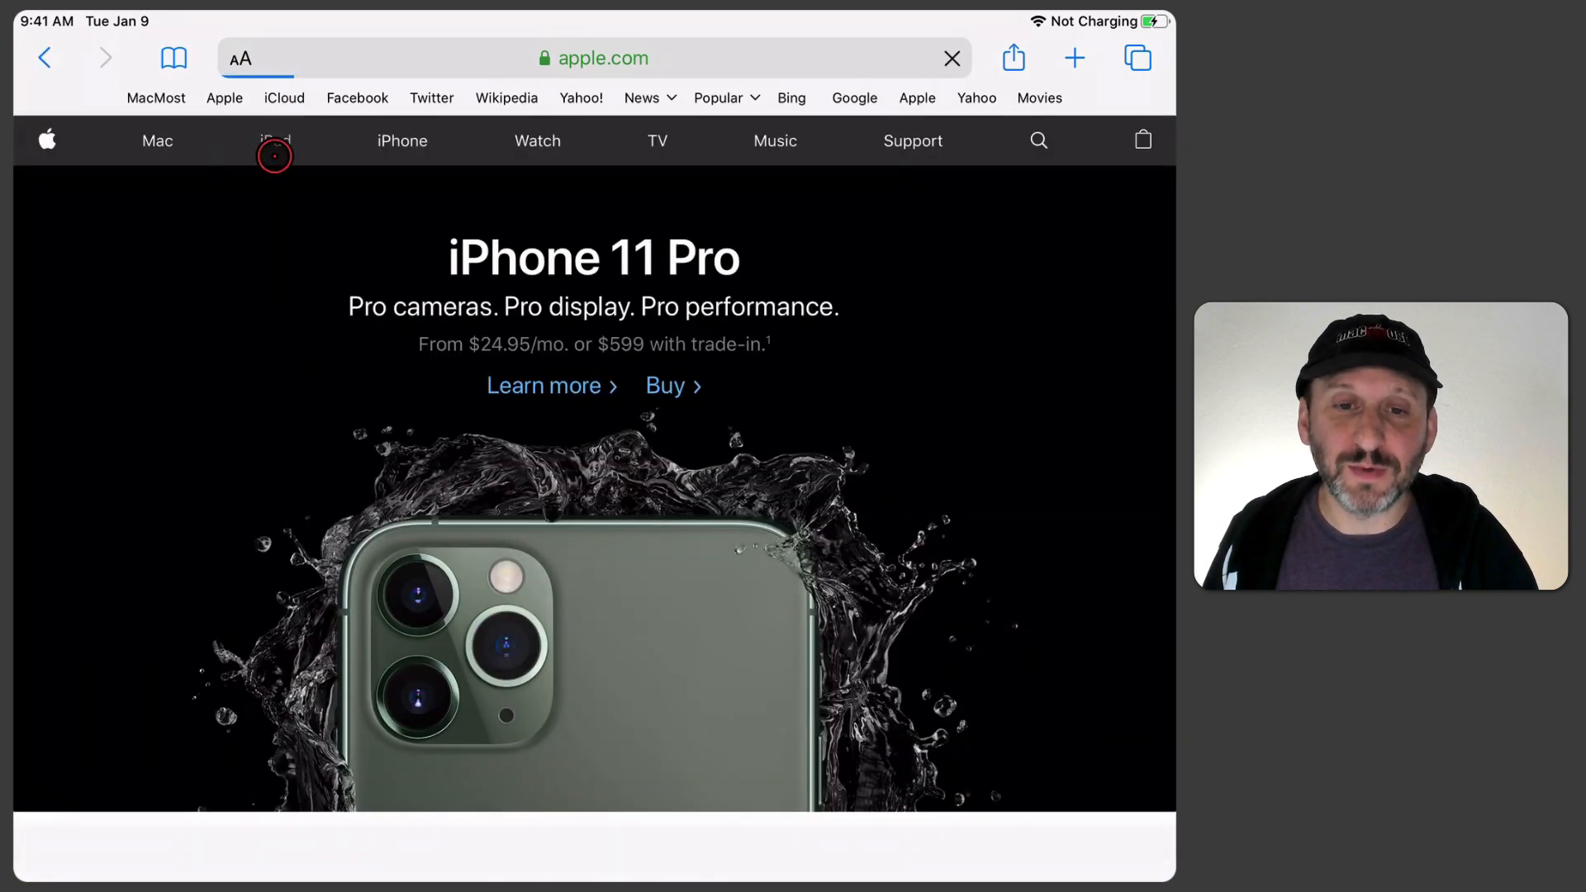
left_click(275, 141)
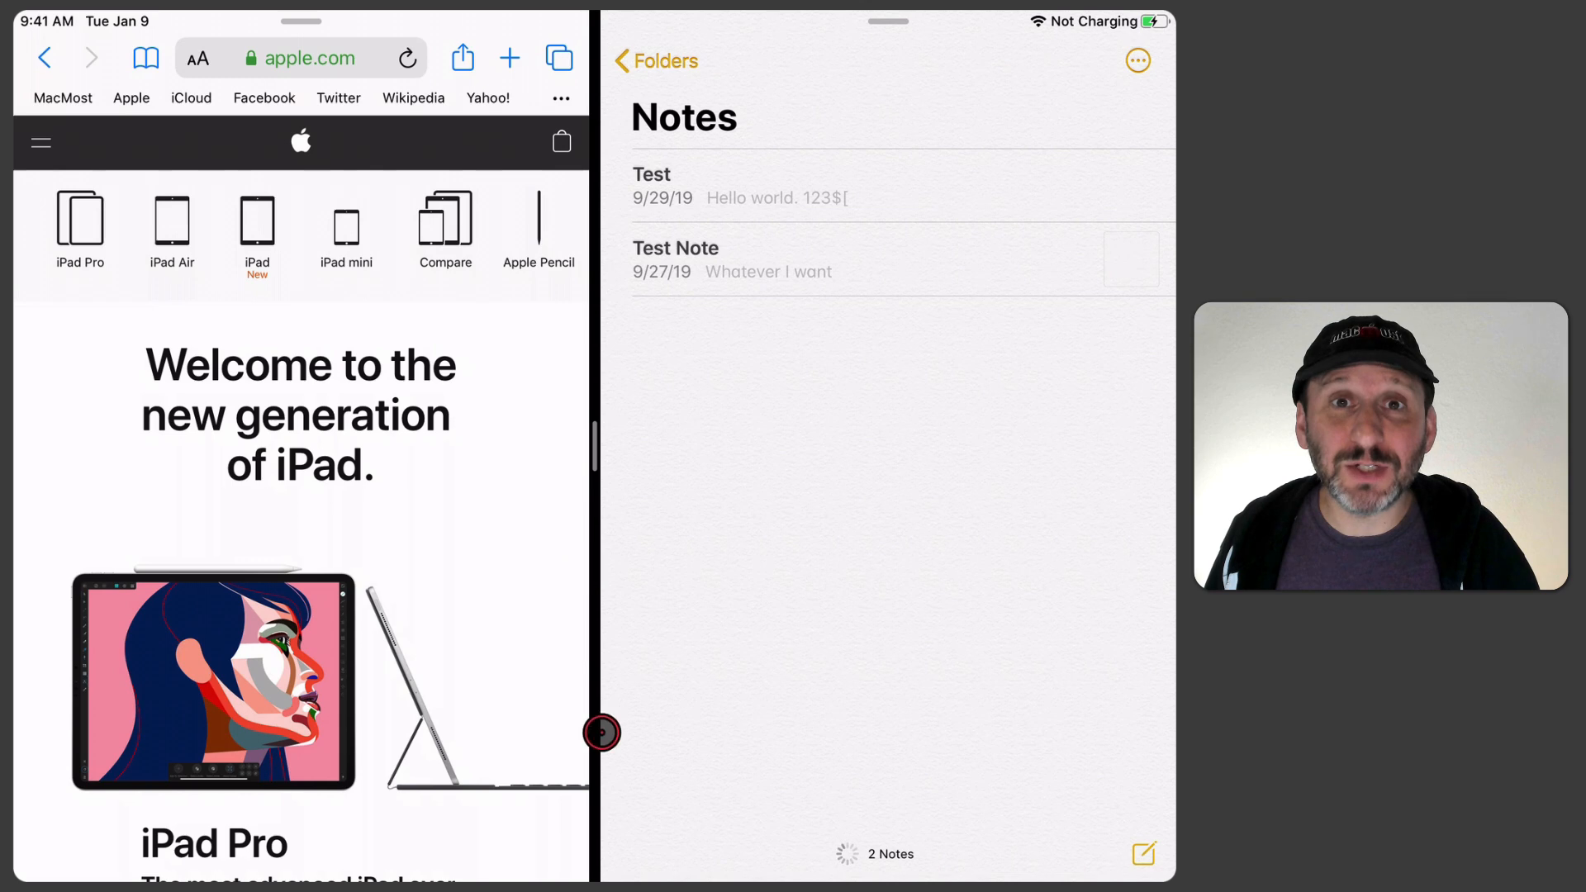
Step: Adjust the Safari–Notes split divider and start editing the Test note
left_click_drag(601, 732, 587, 436)
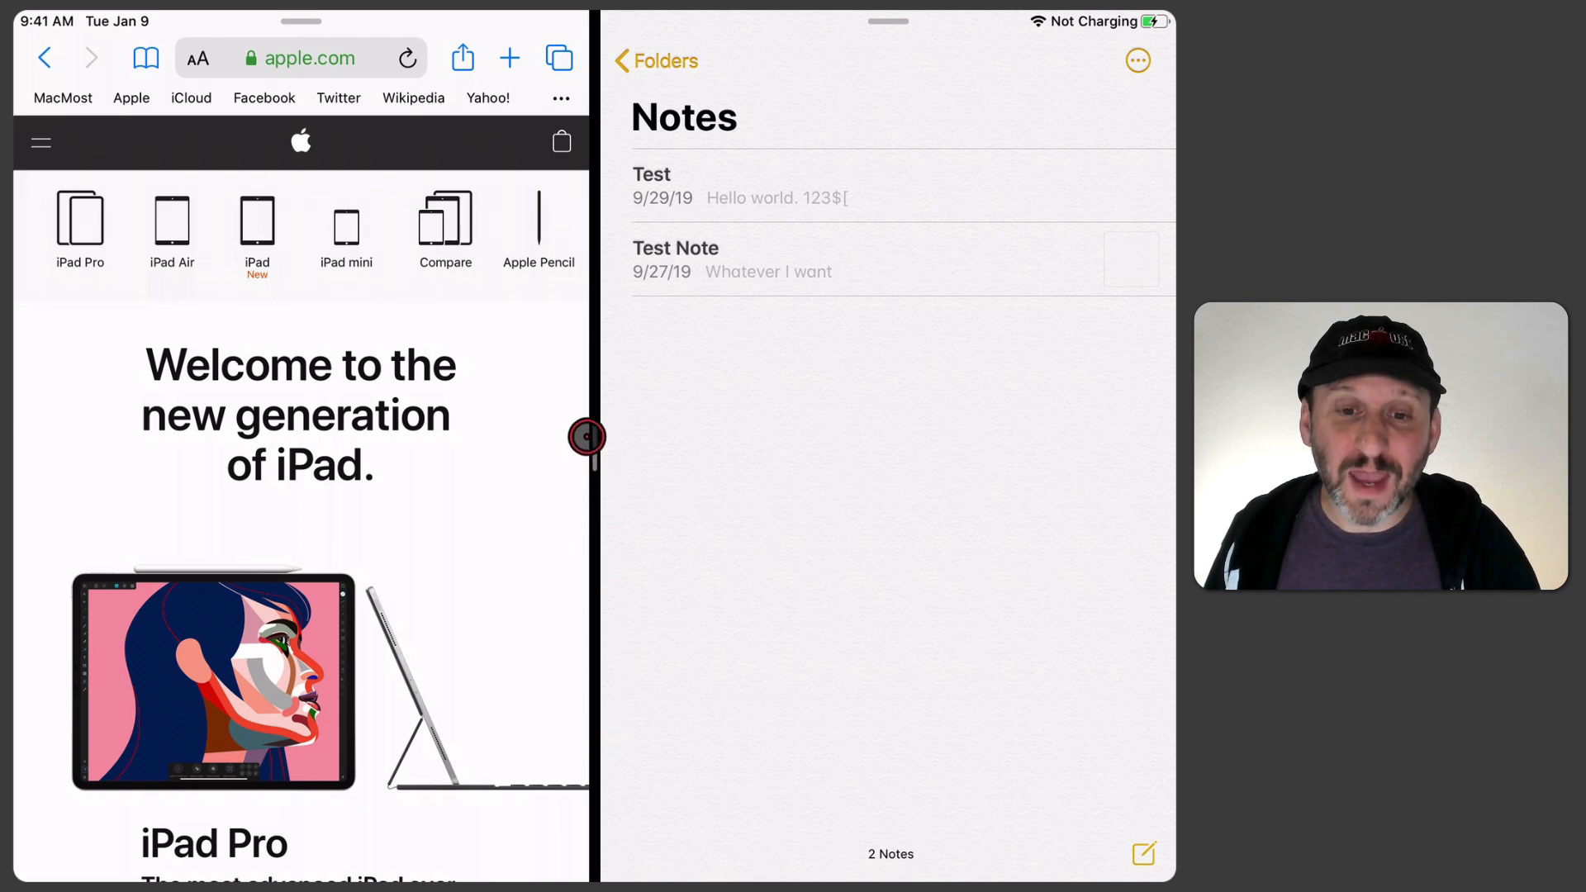
left_click_drag(587, 436, 817, 440)
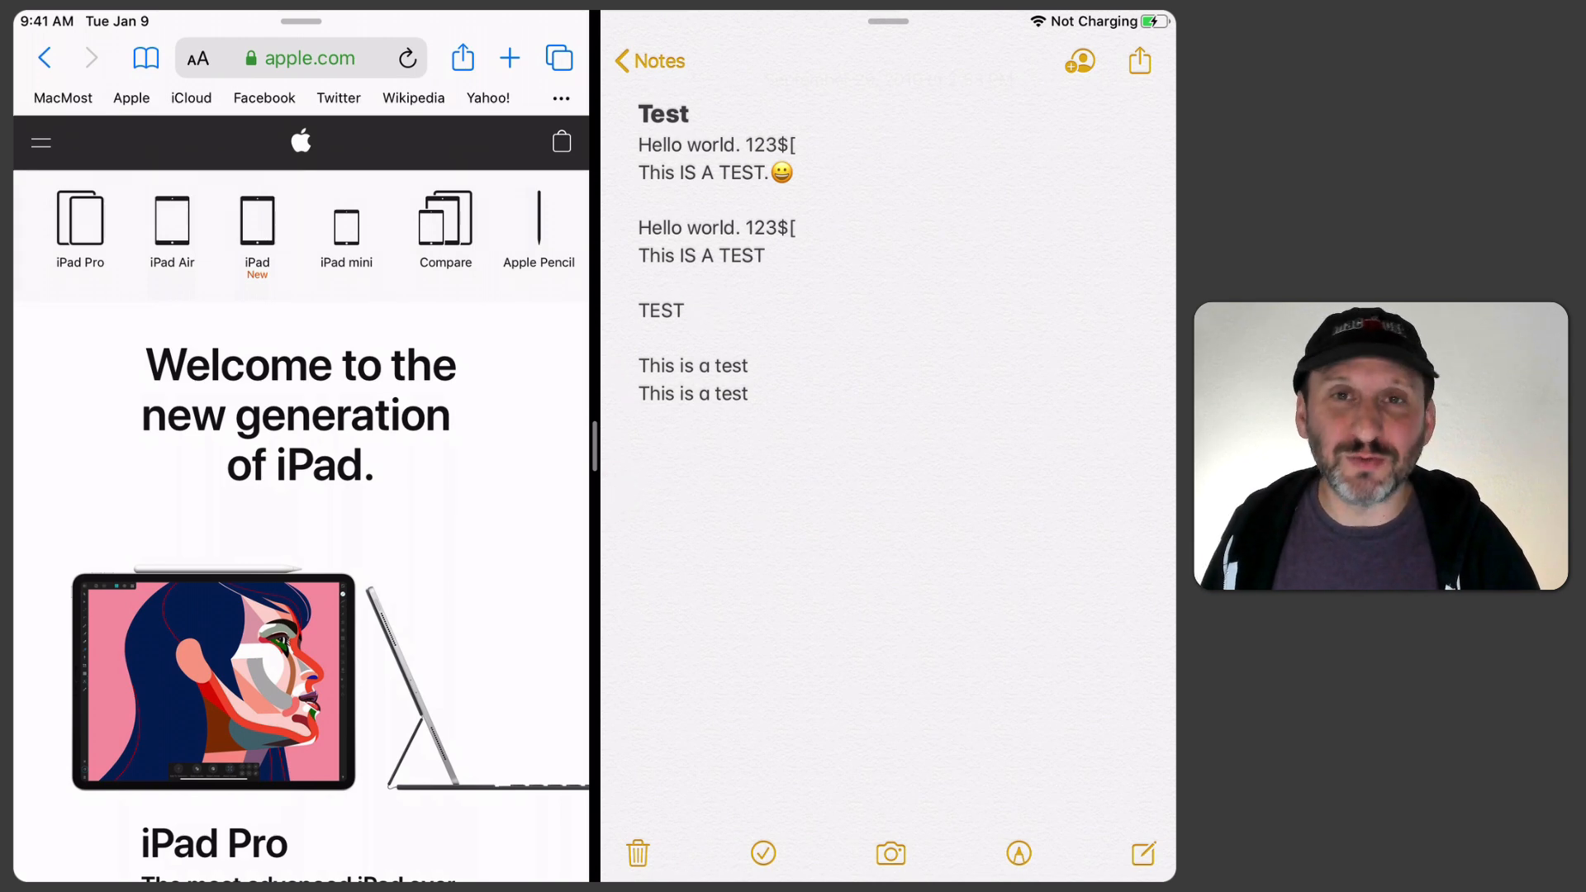
left_click(673, 432)
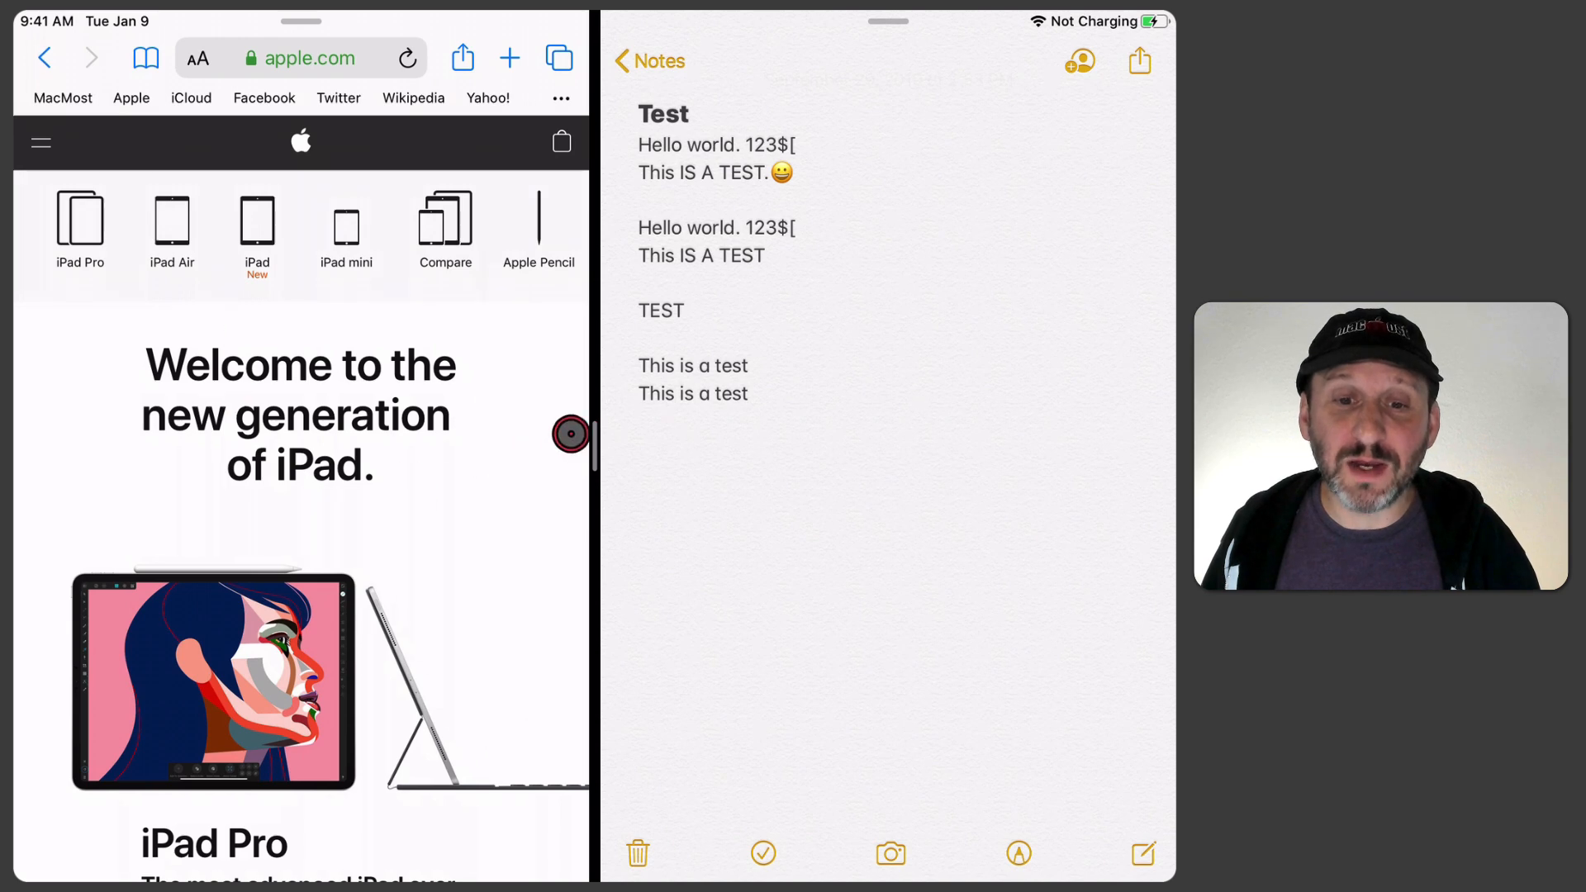
left_click_drag(570, 433, 666, 433)
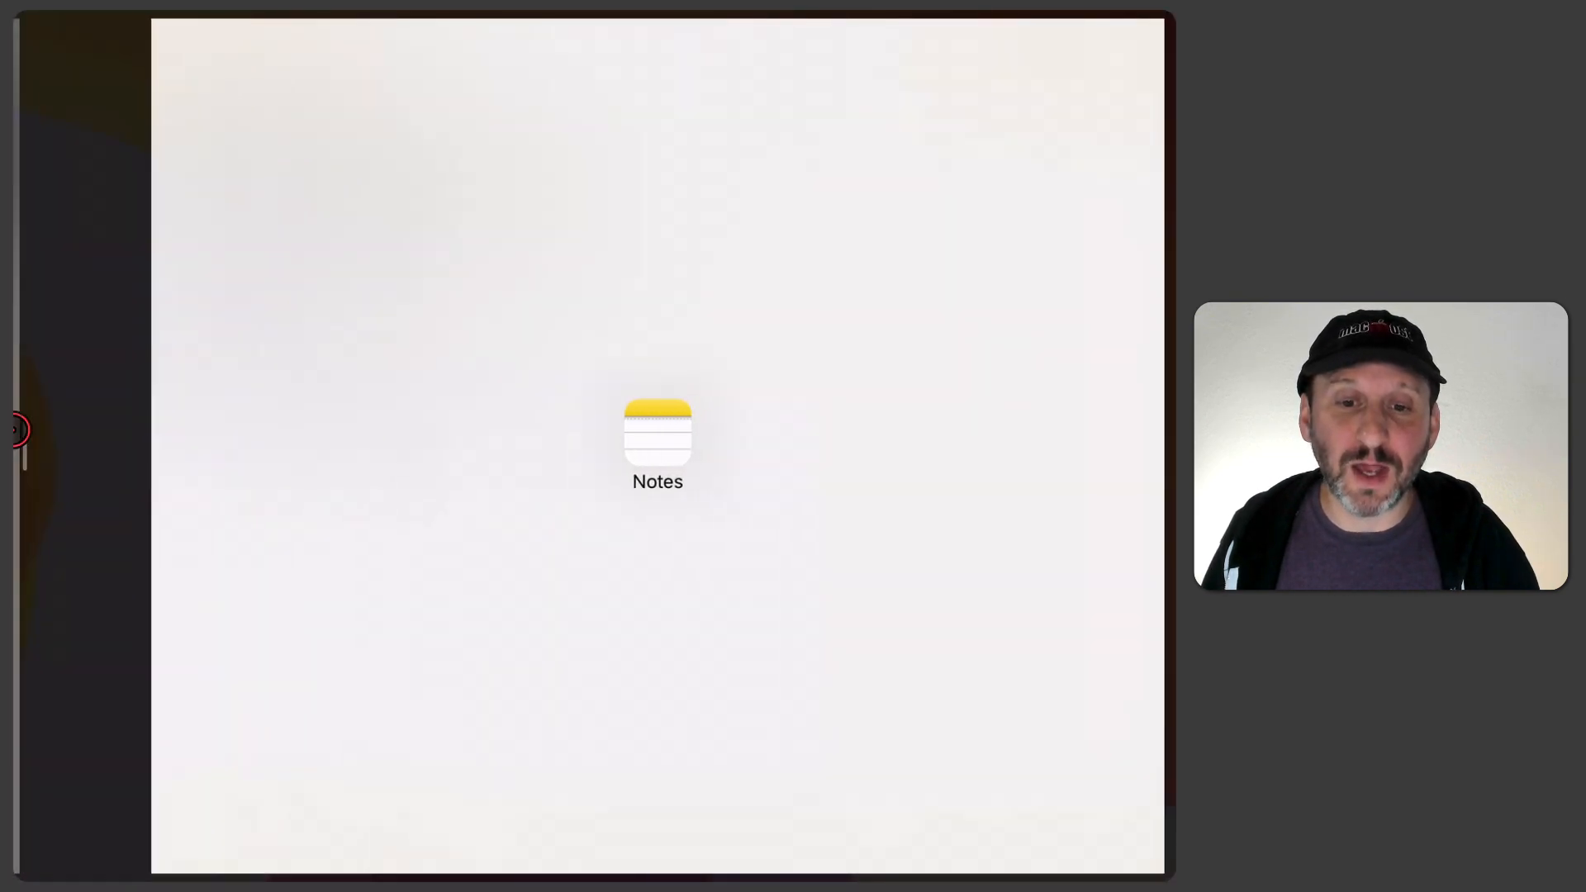
Step: Convert Notes into a floating Slide Over window above the Safari page
left_click(658, 437)
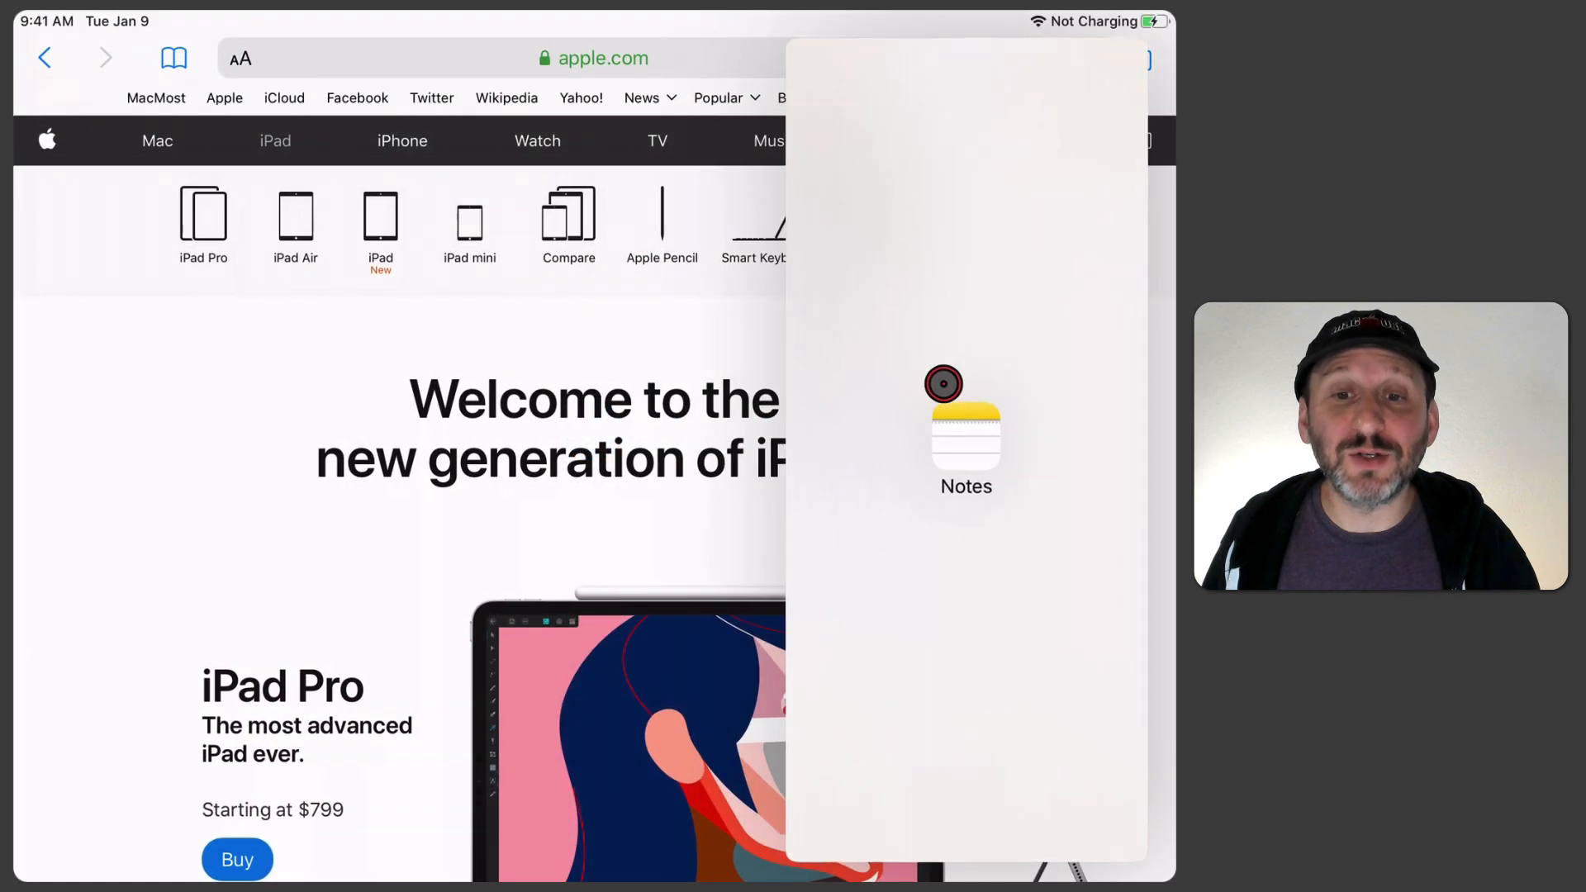
left_click(963, 424)
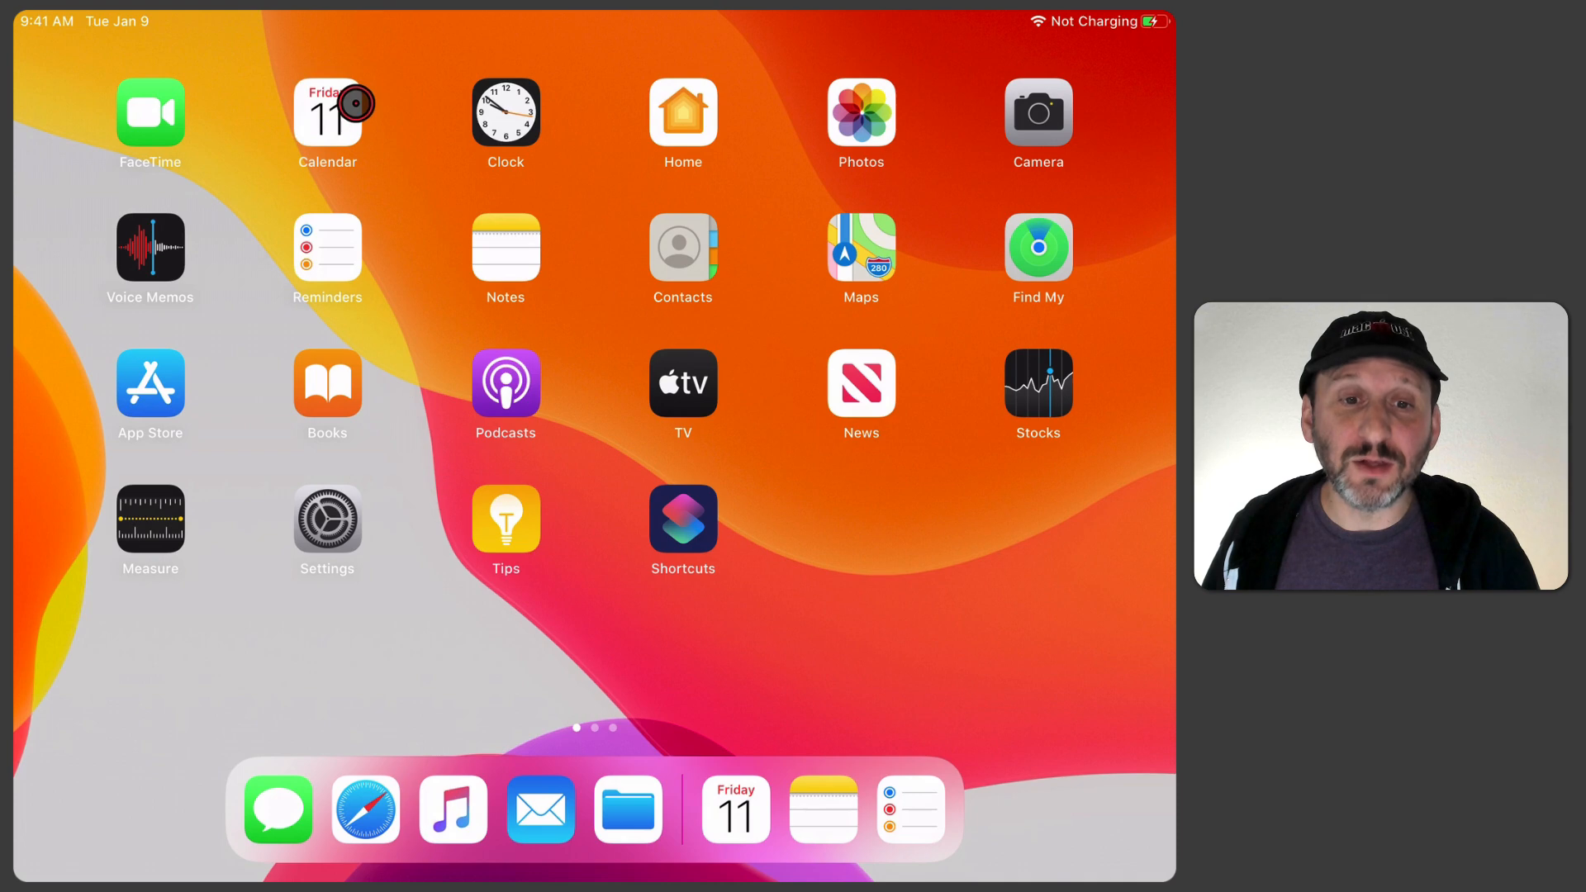
Step: Launch Calendar so it can share the screen with Safari in Split View
left_click(327, 110)
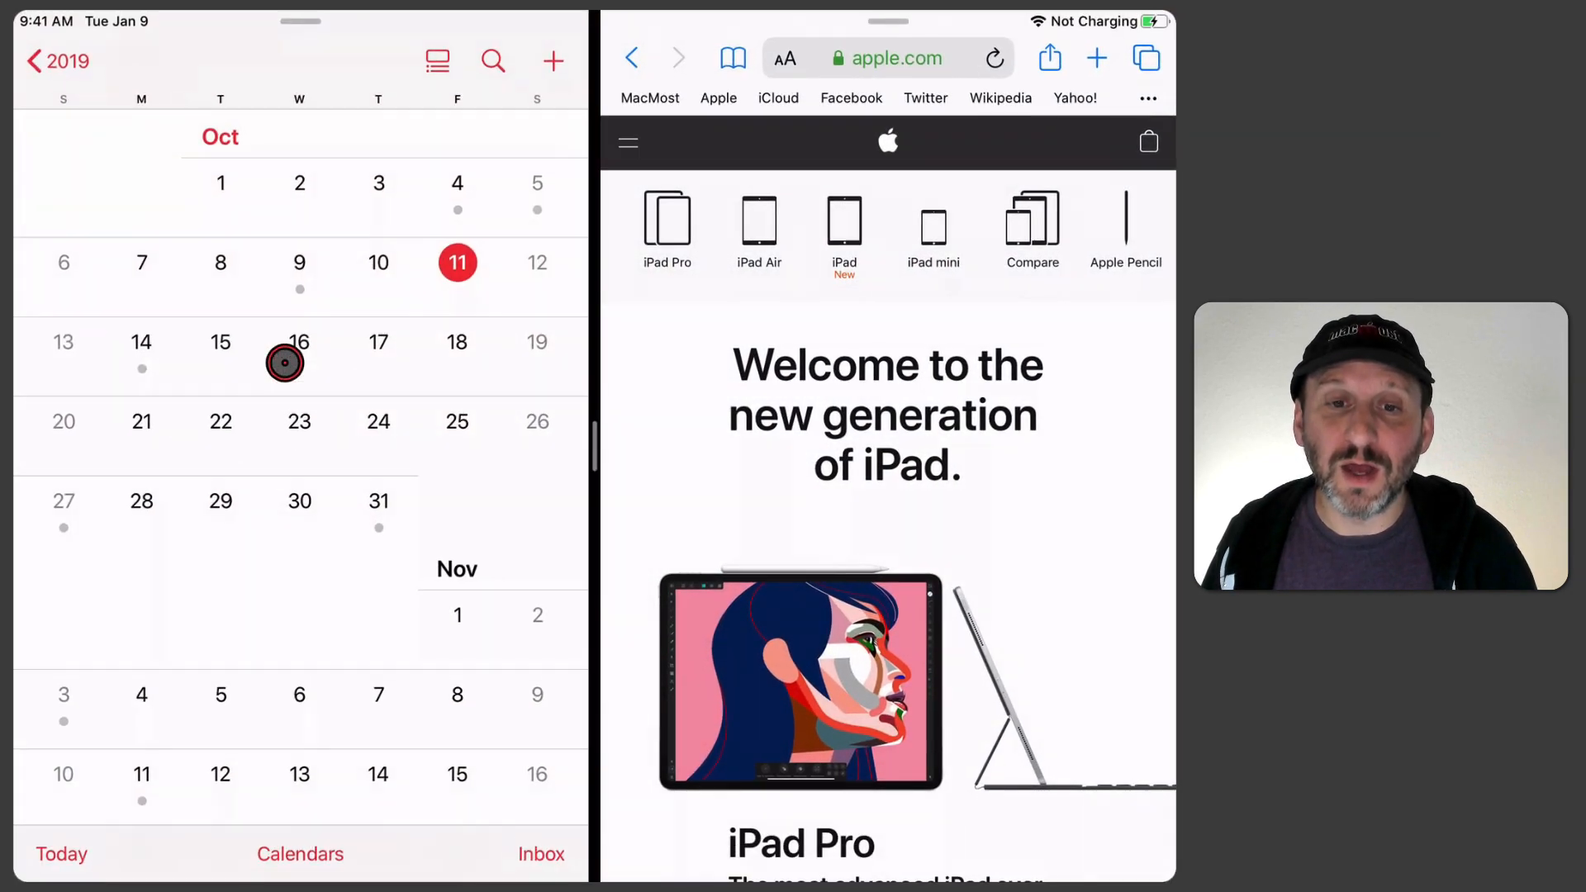
mouse_move(537, 420)
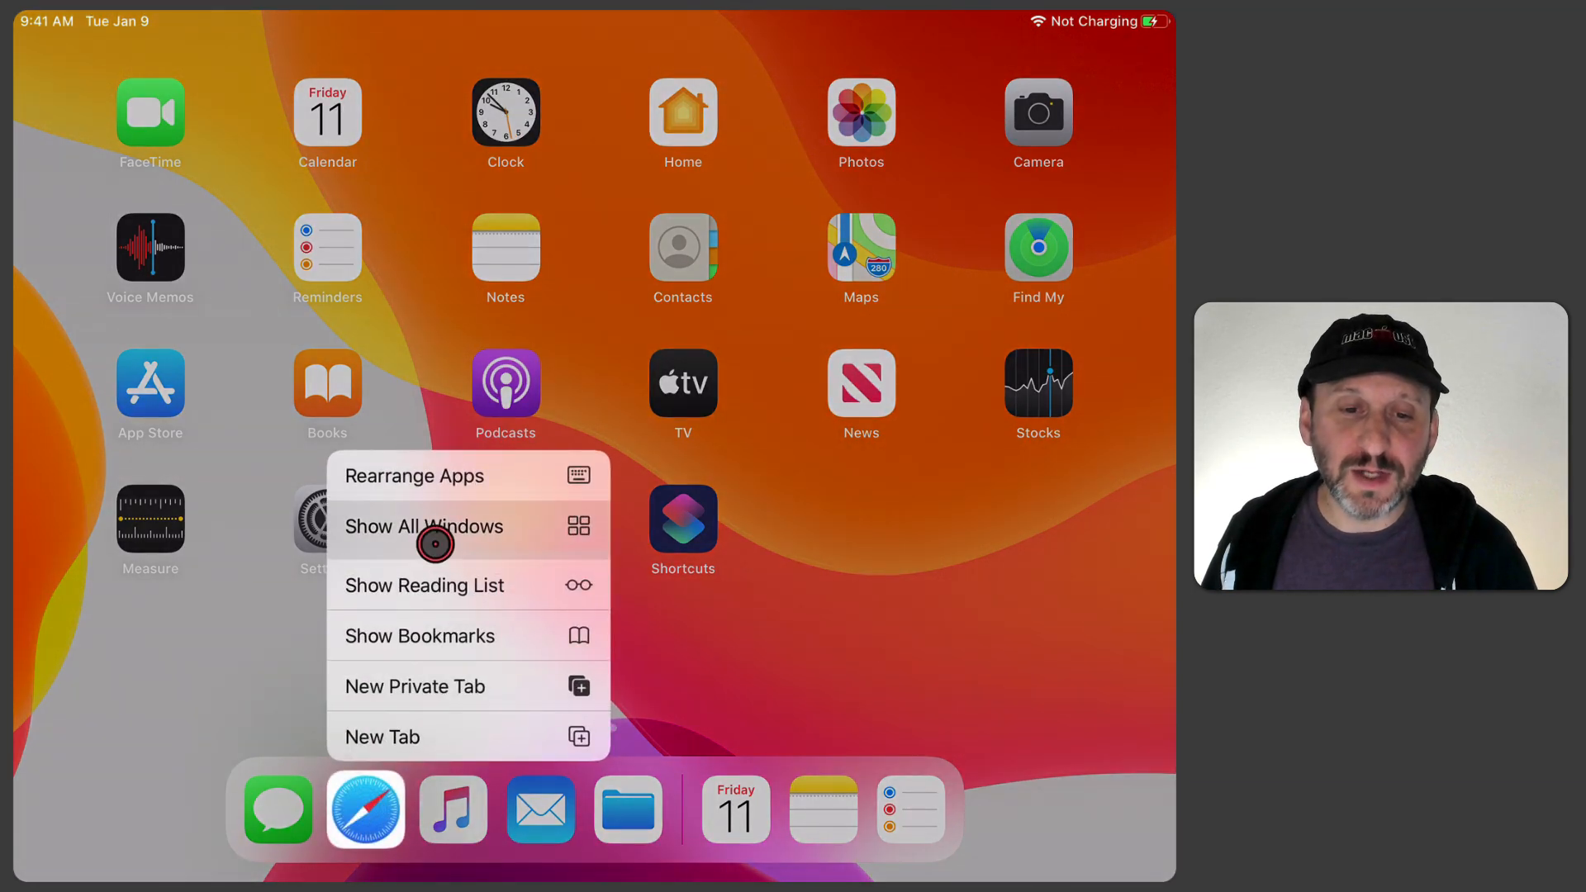
Step: Show all Safari windows, add a blank one, then show all windows again
left_click(425, 525)
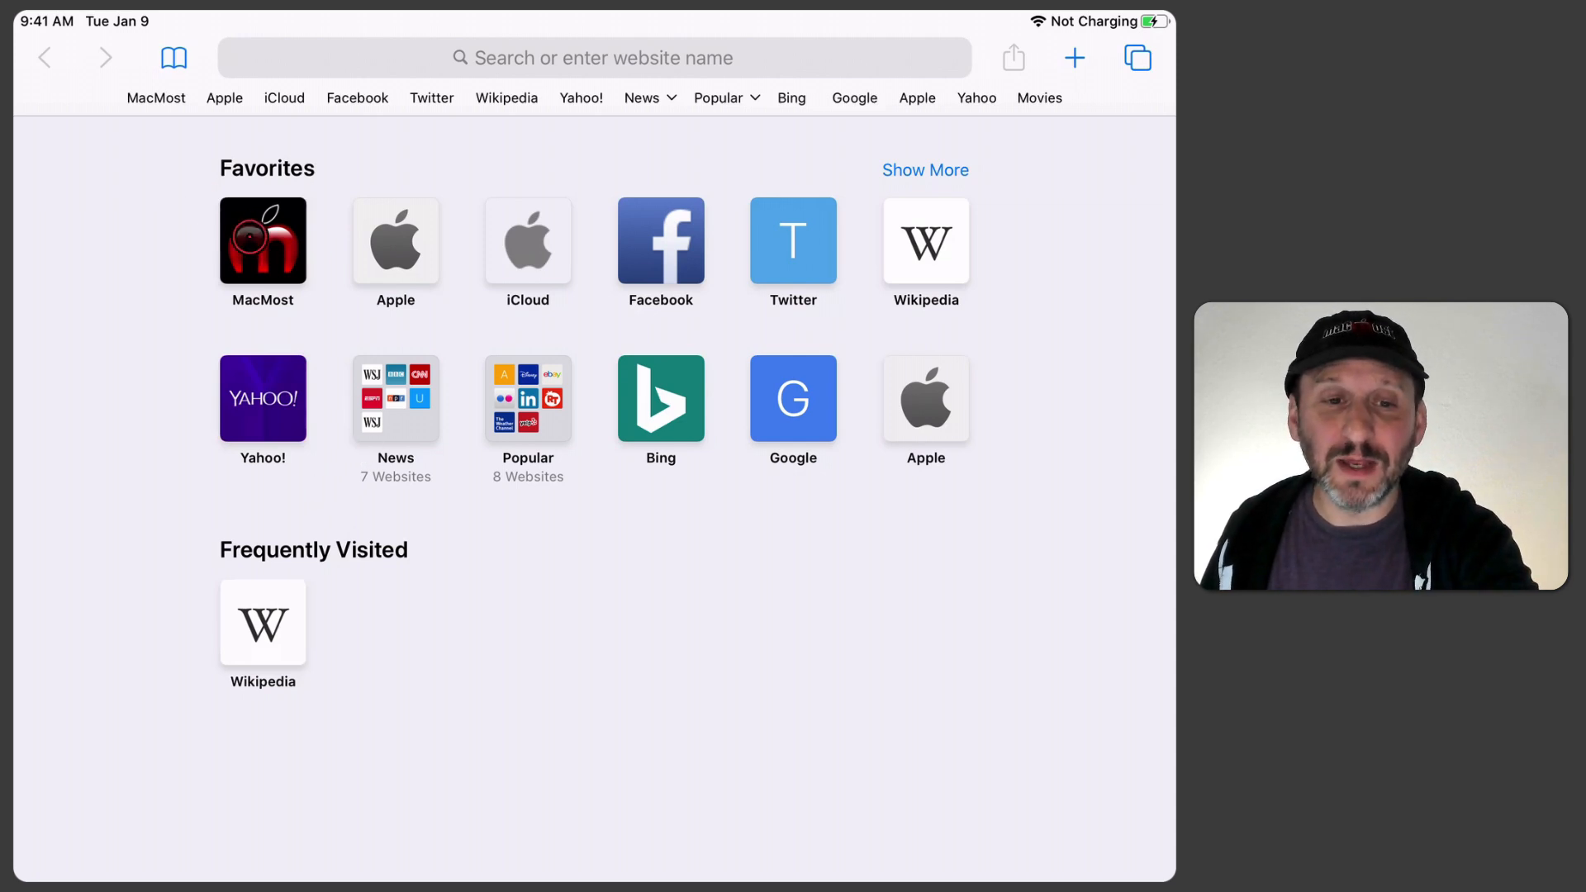
left_click(262, 241)
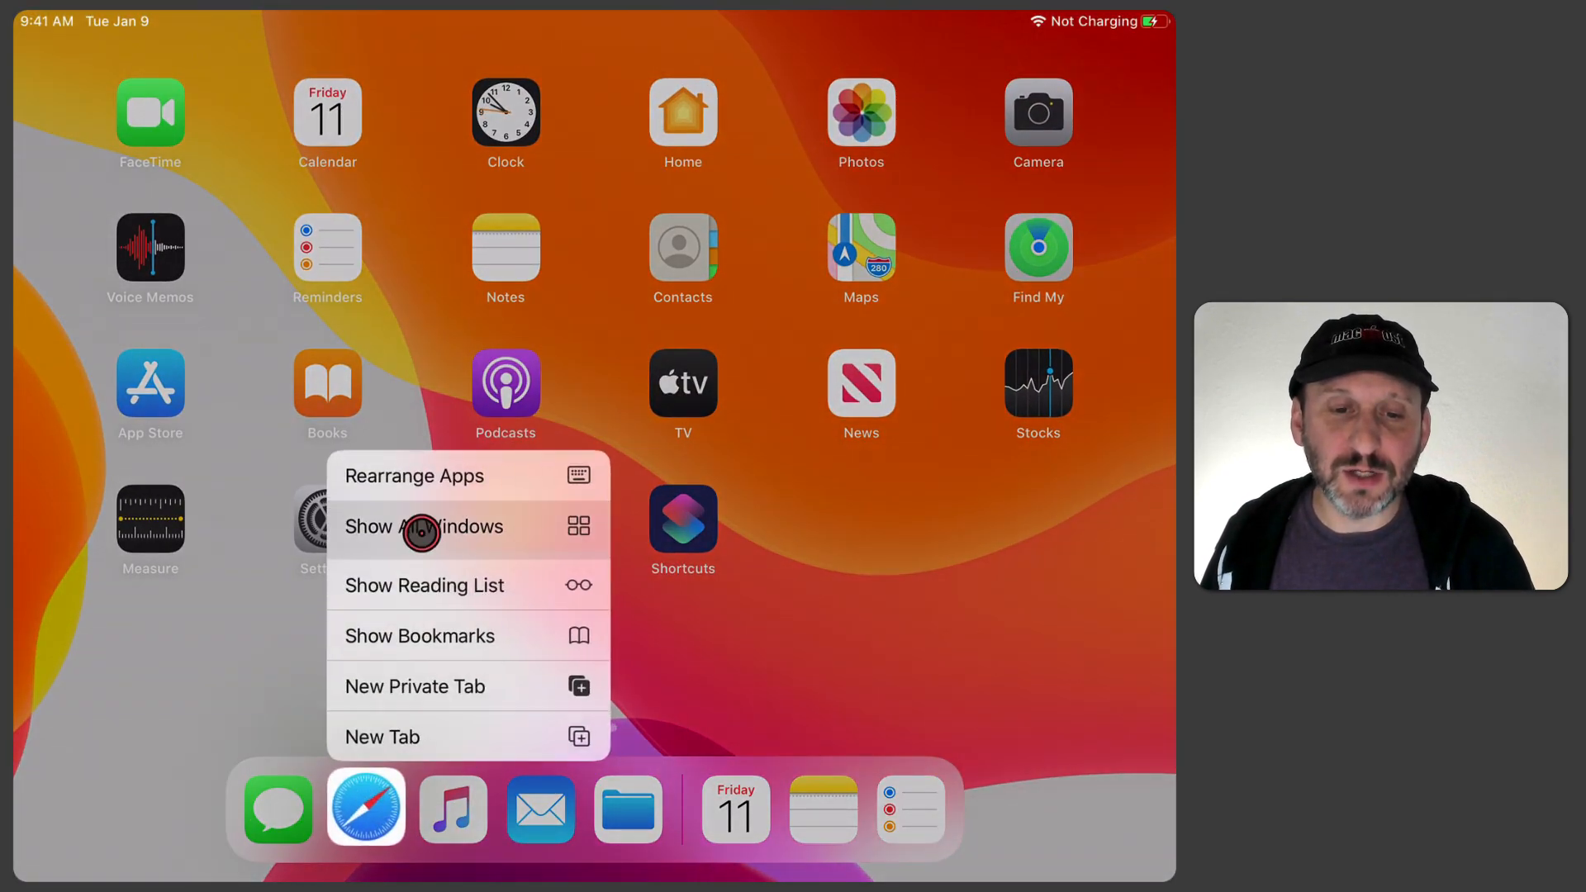
left_click(425, 526)
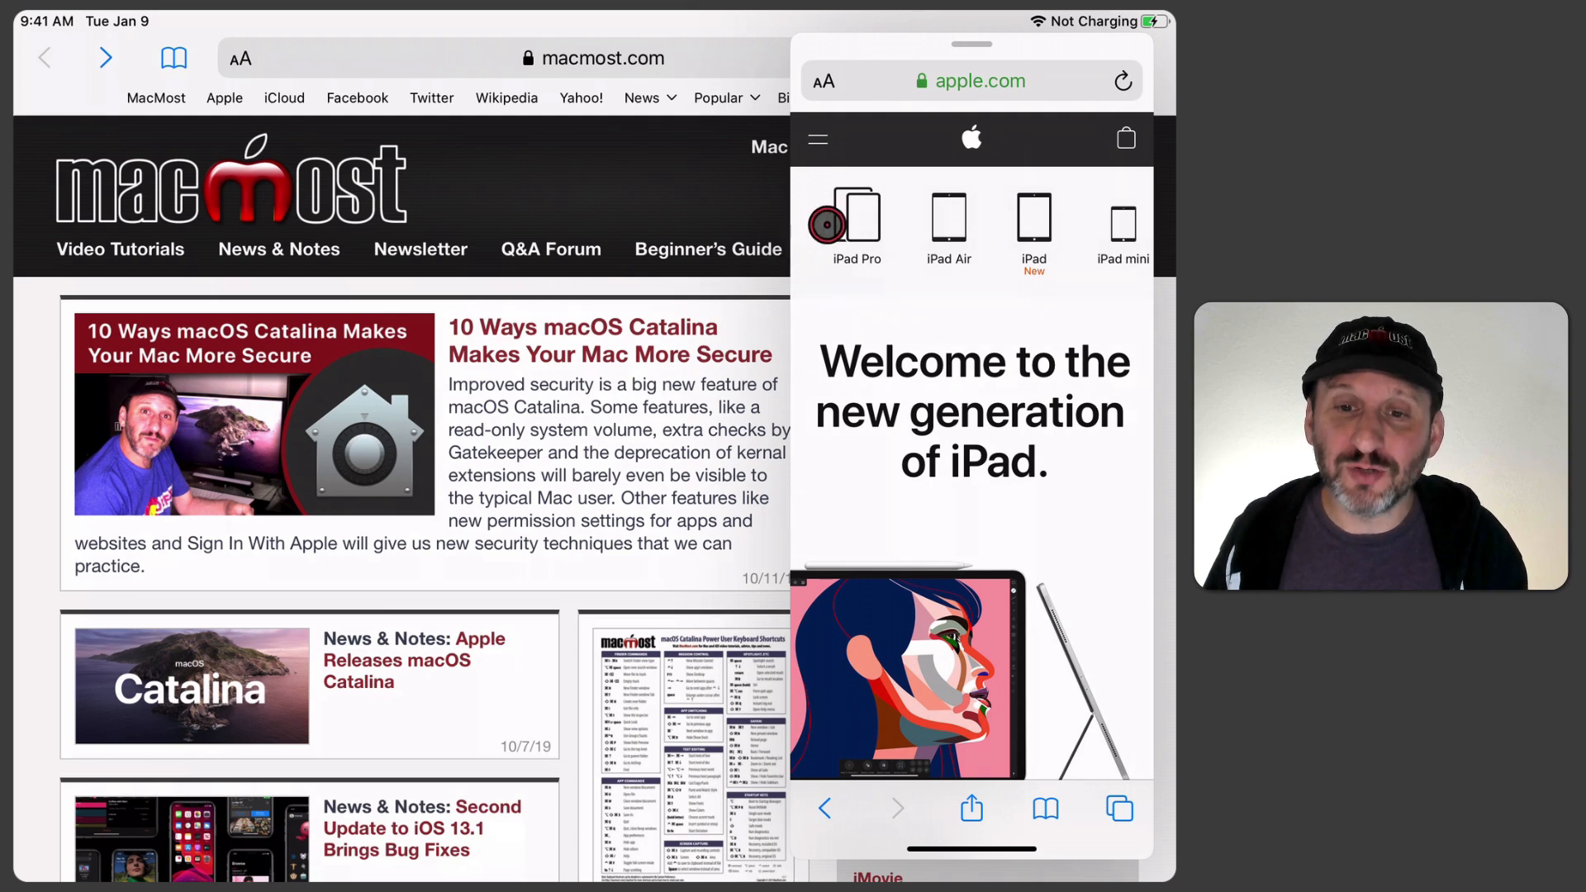
Step: Drop the iPad Pro link into a new Messages draft in Slide Over, then return to Safari
left_click_drag(828, 225, 724, 309)
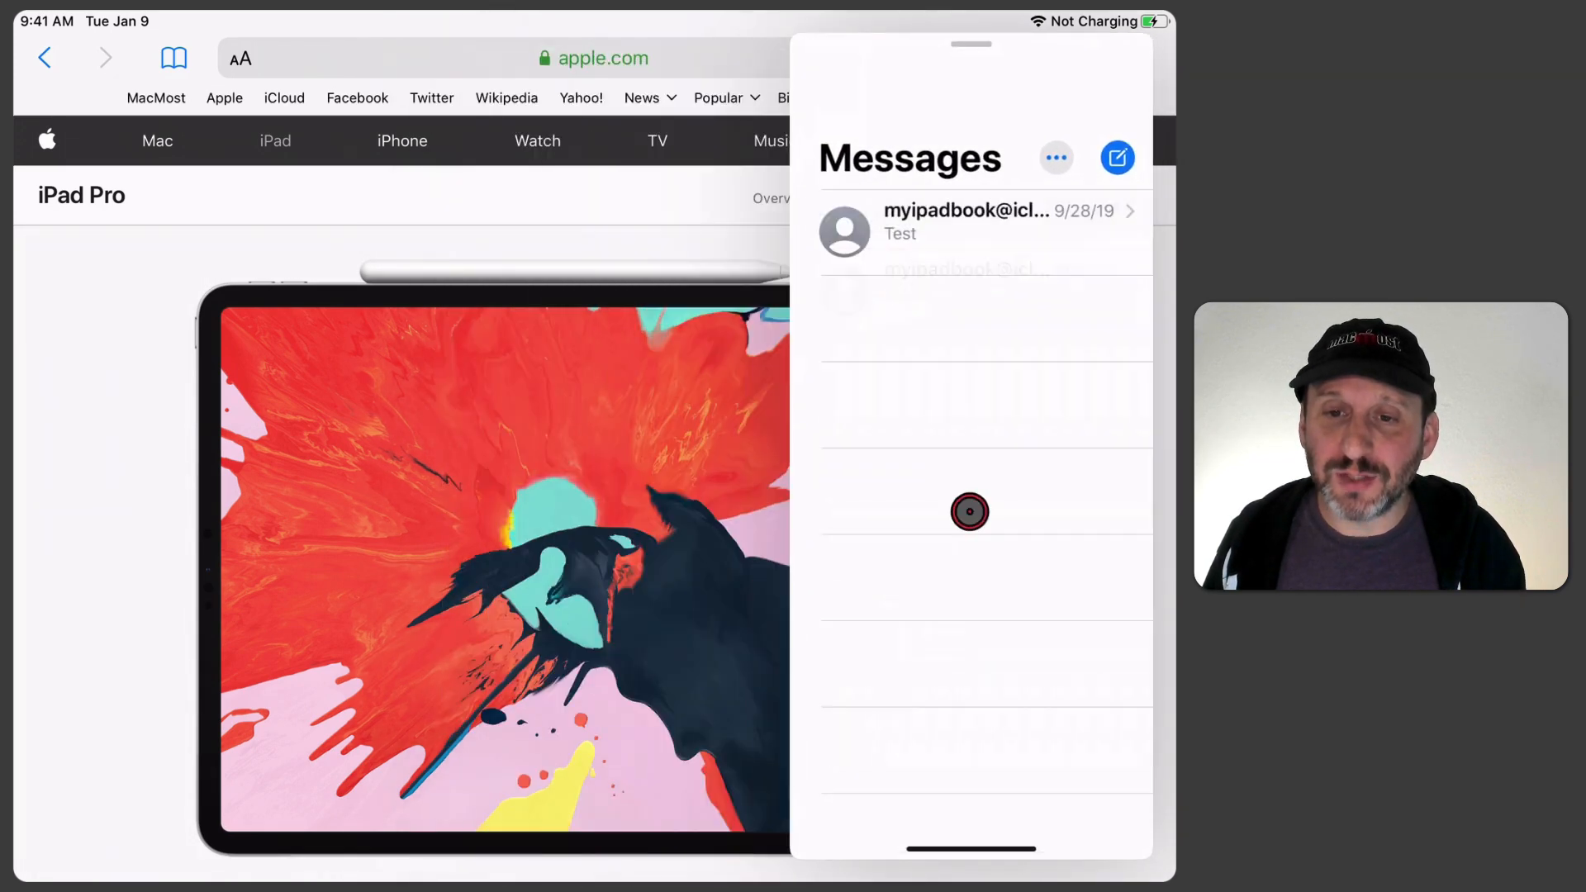
left_click(1117, 159)
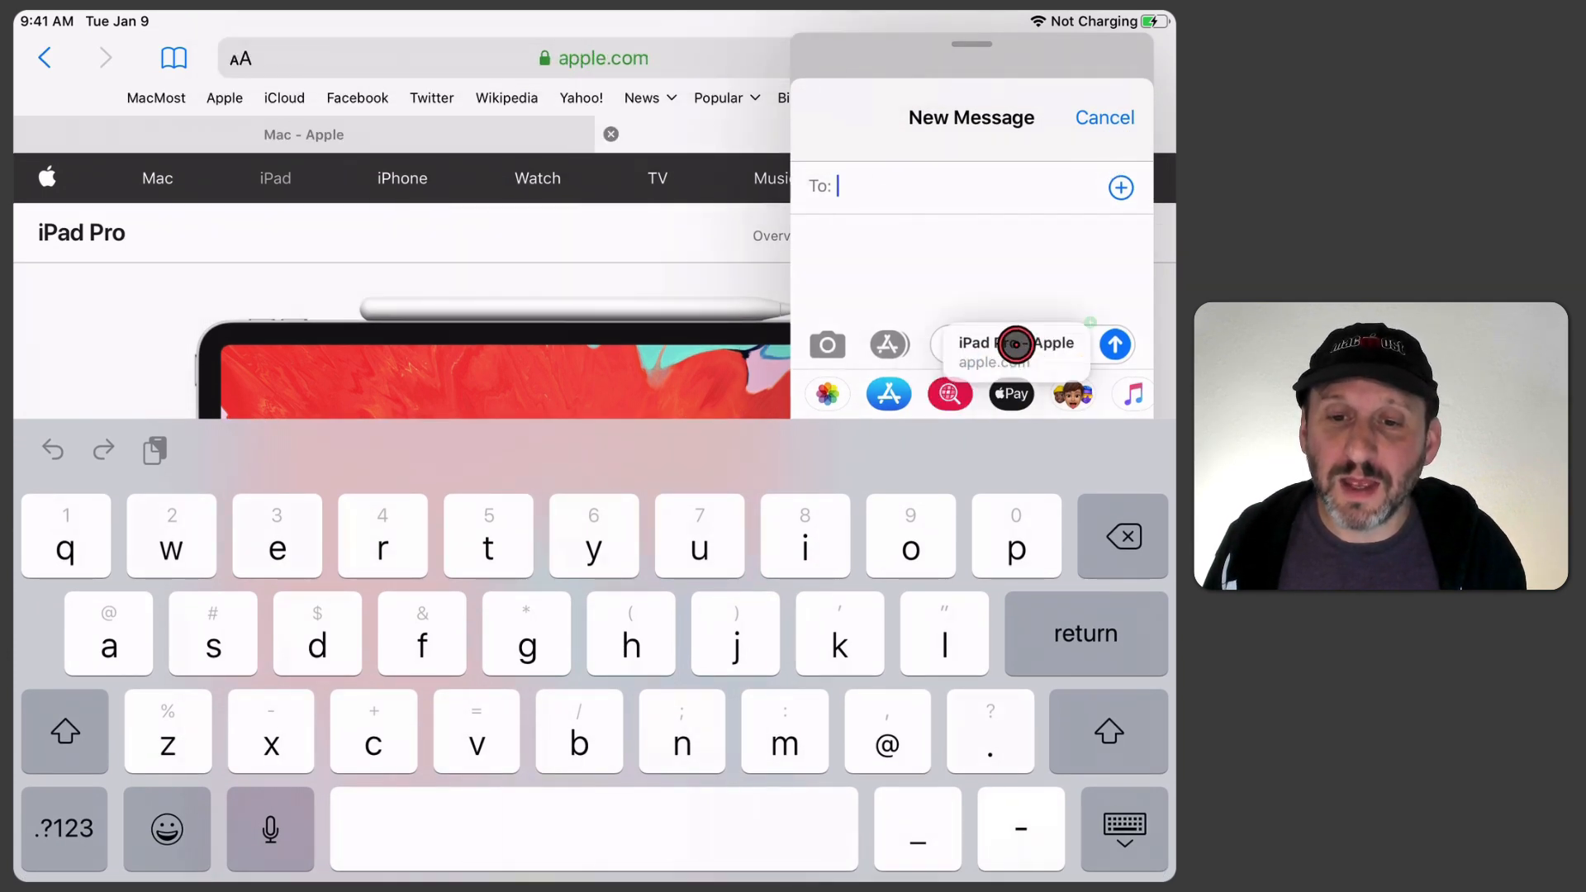
left_click(1001, 334)
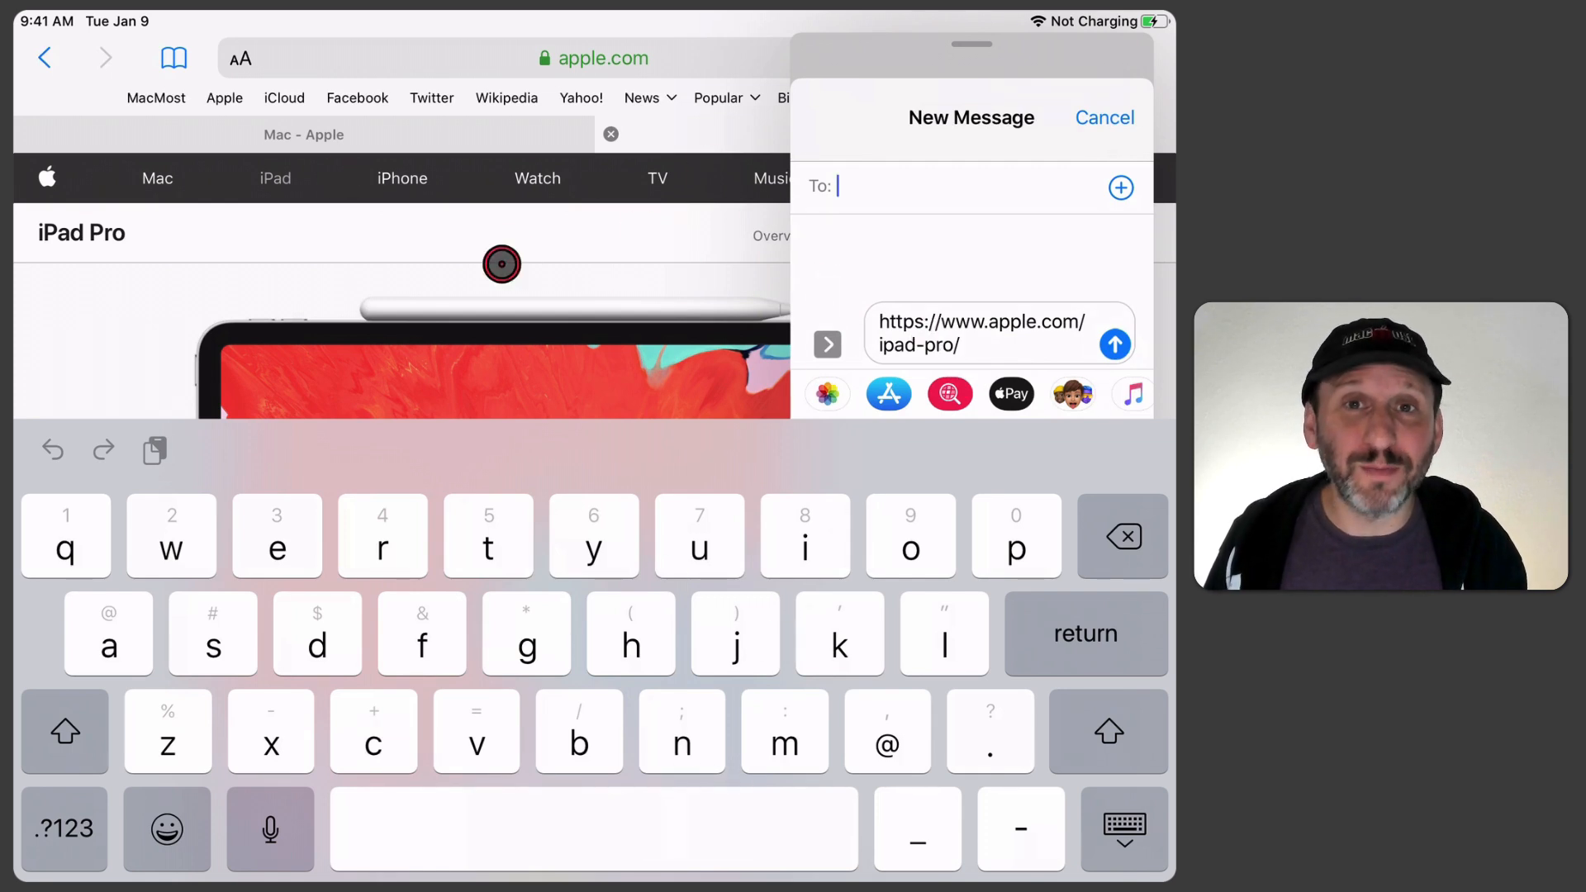
left_click(1104, 117)
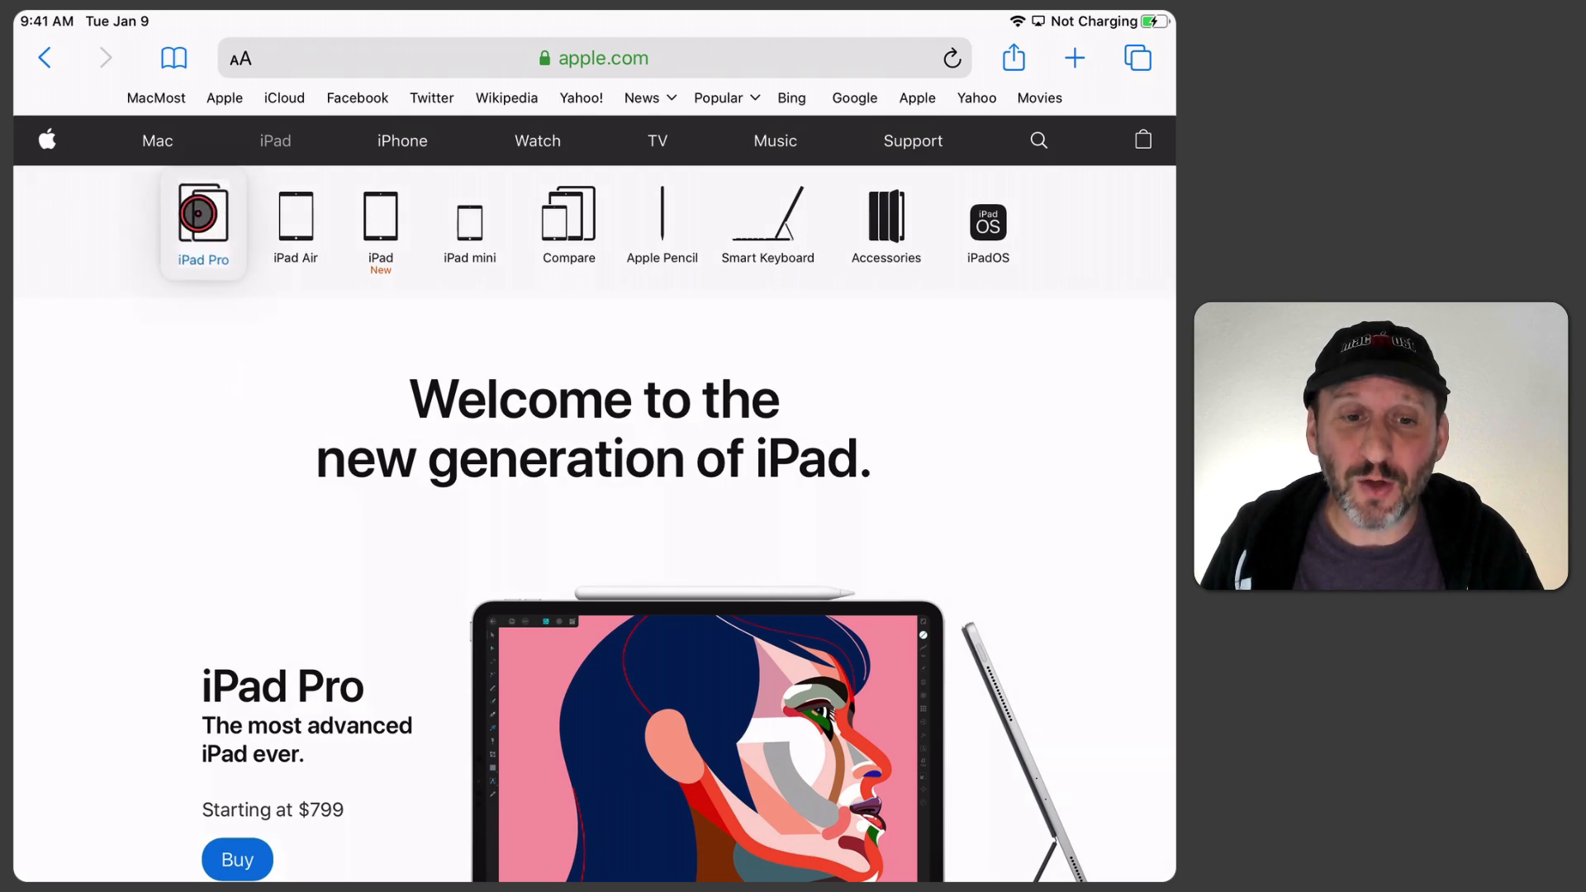
Step: Drag the iPad Pro link into a floating Safari window, then load the iPad Air link there
left_click_drag(202, 223, 937, 444)
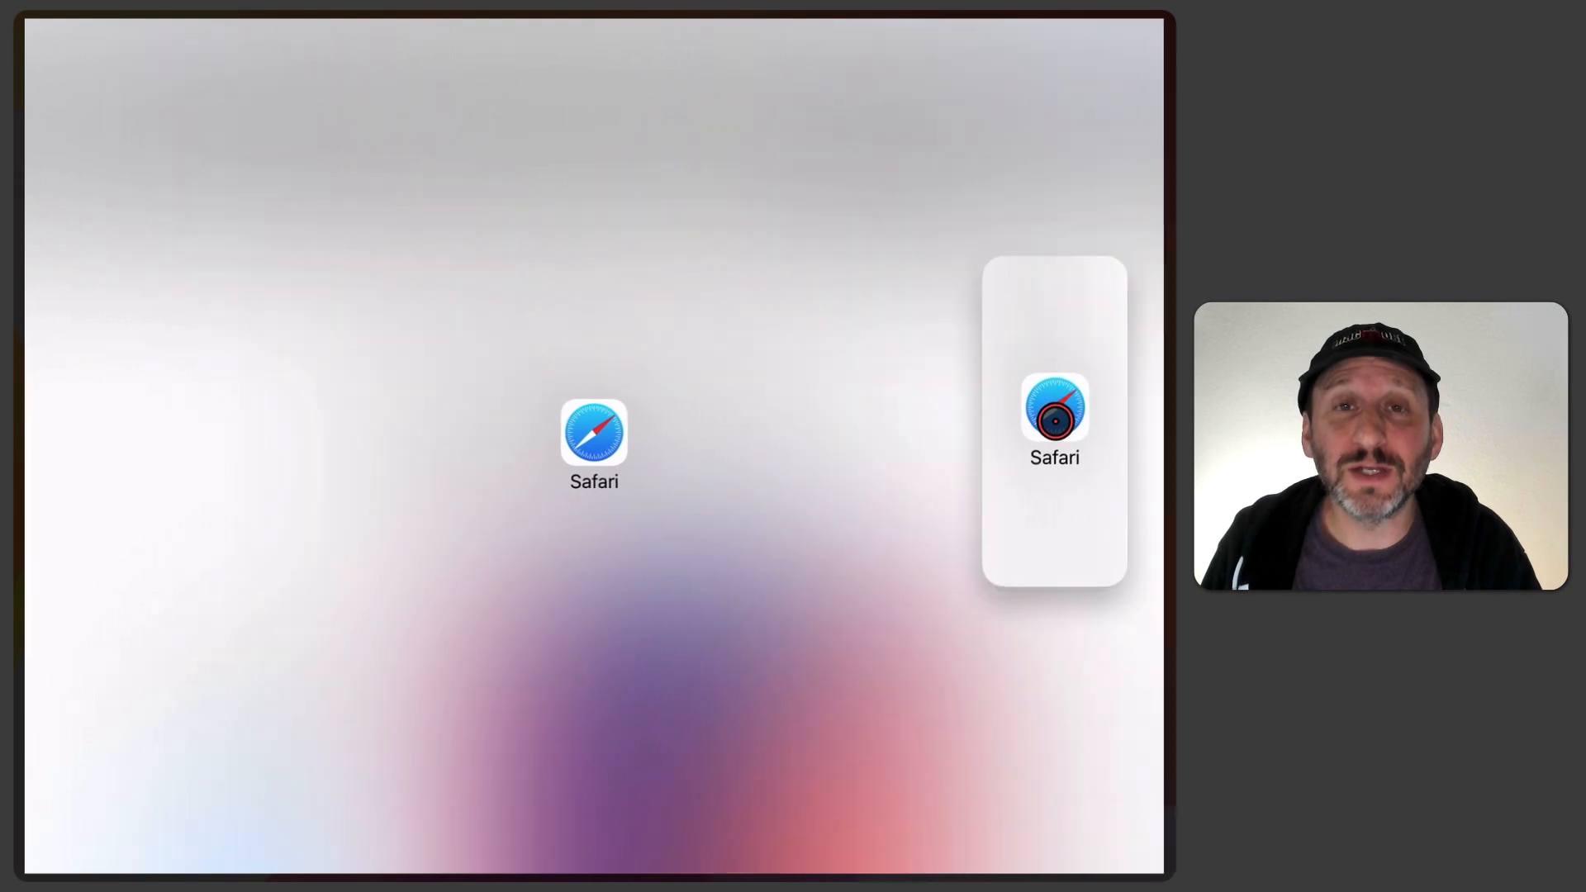
left_click(1054, 418)
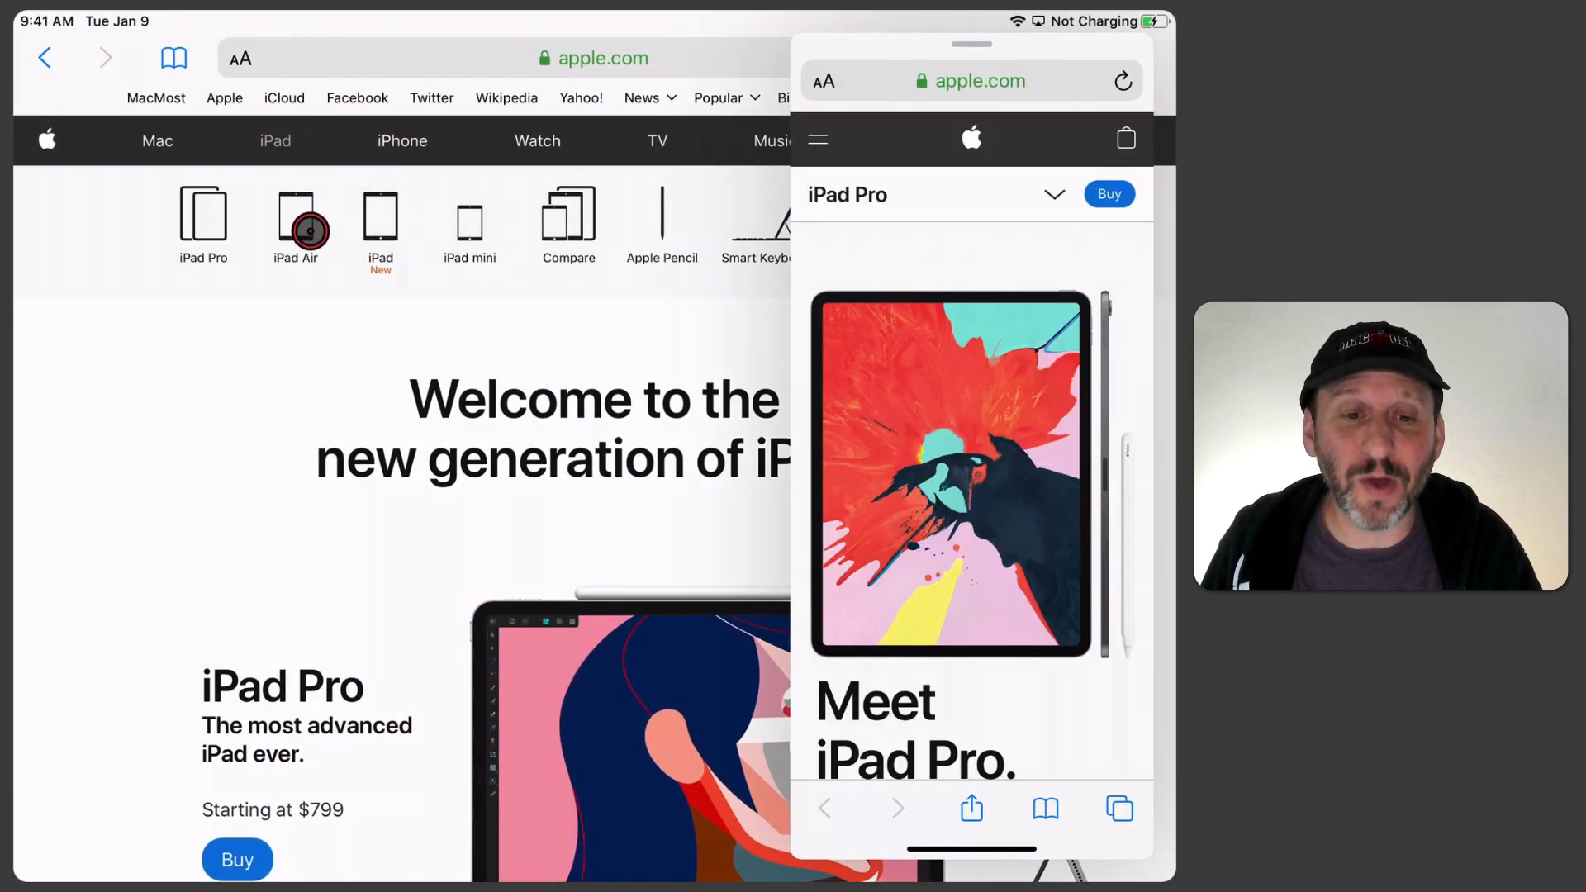
left_click(296, 223)
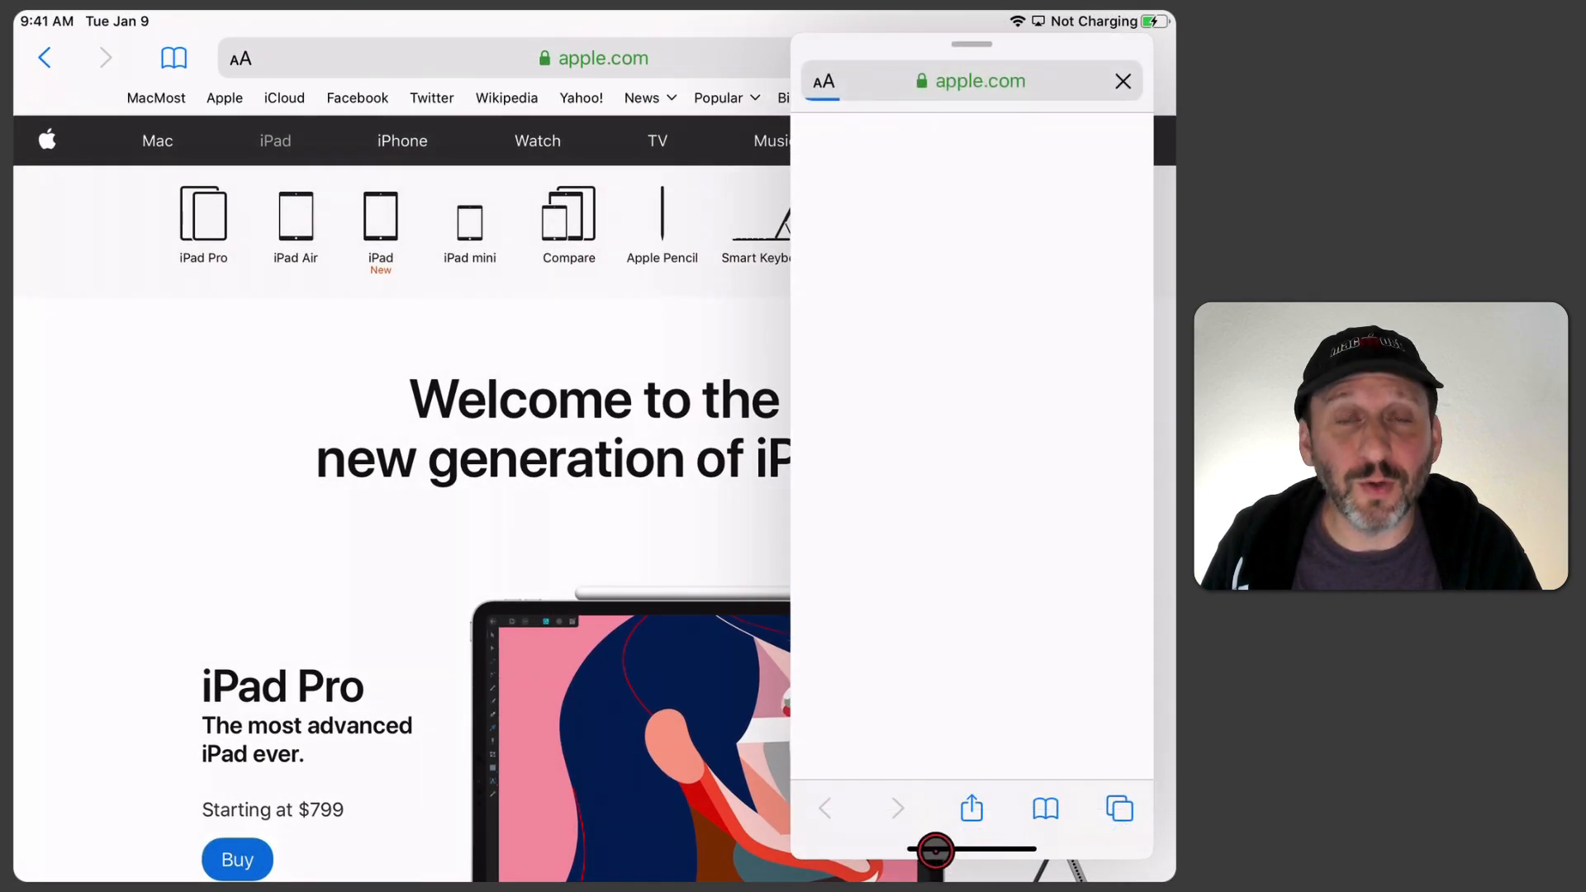
left_click(935, 851)
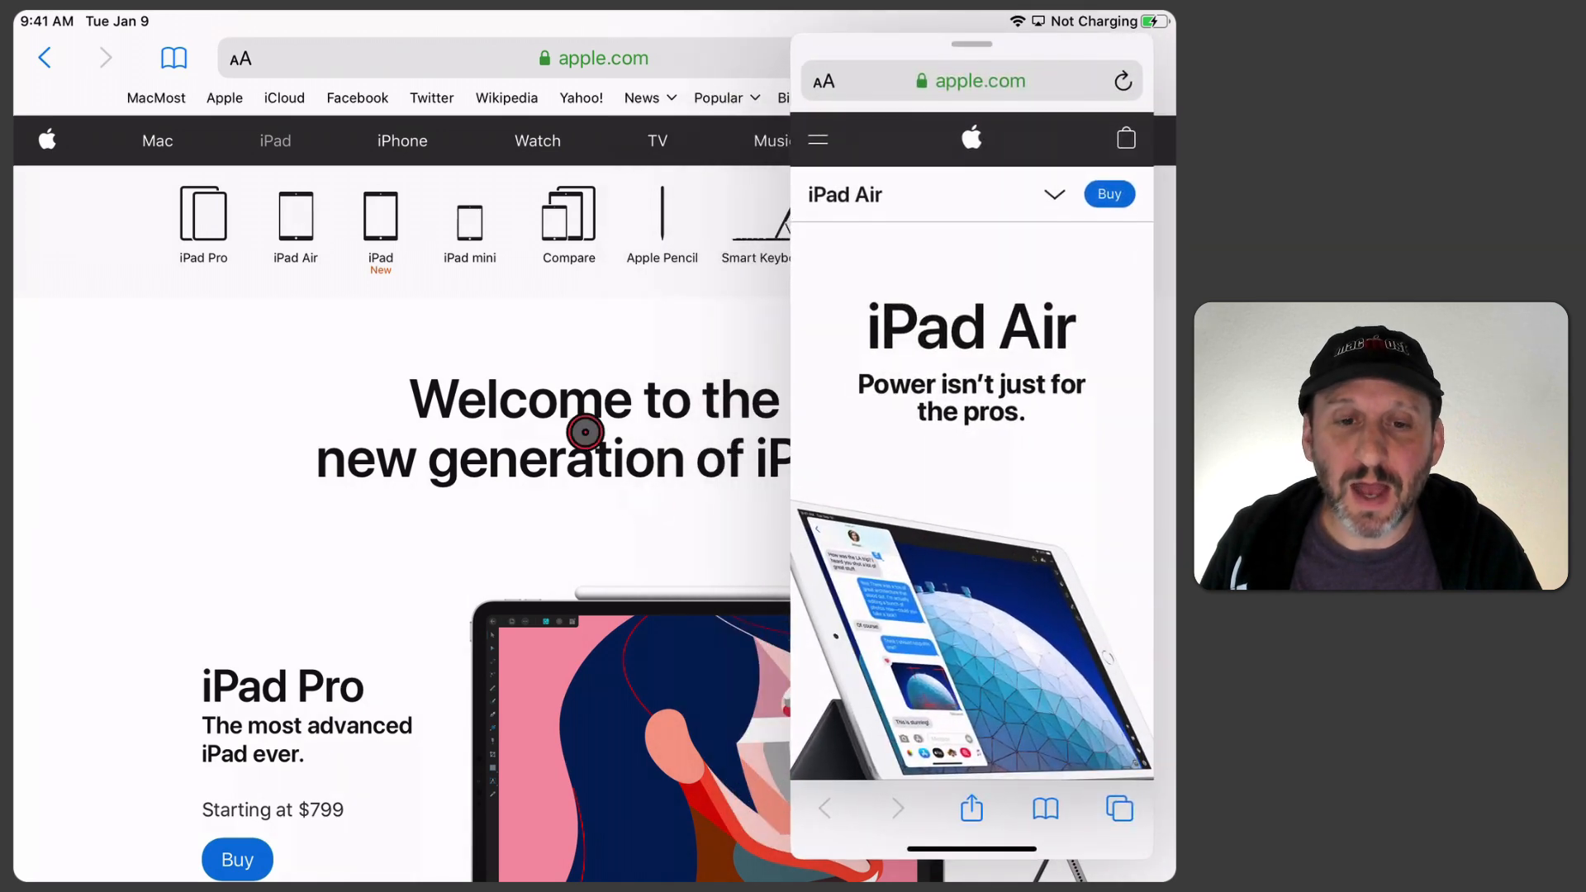